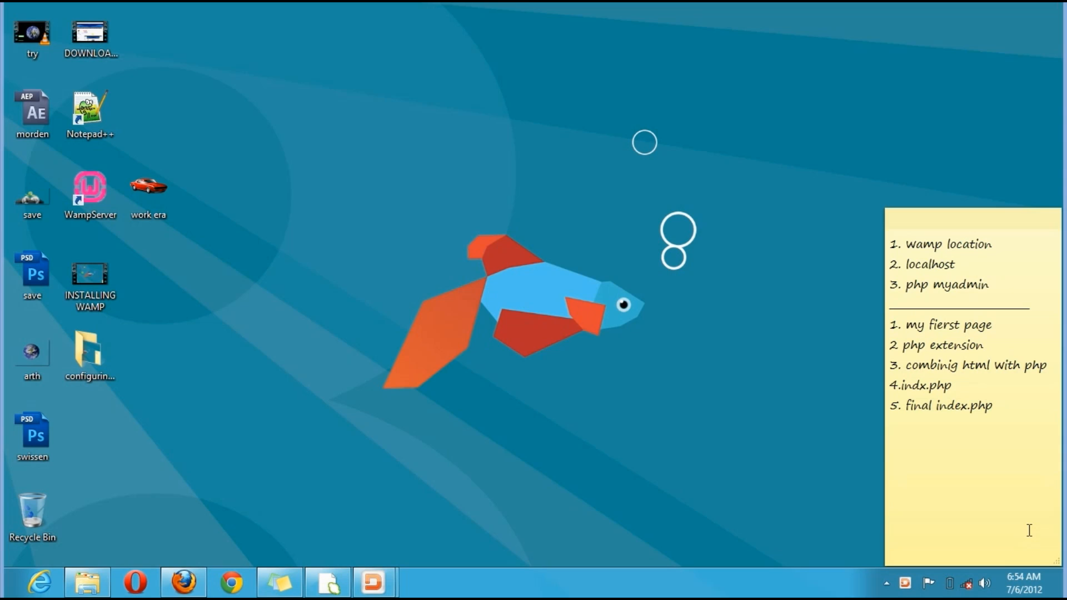
pyautogui.moveTo(561, 443)
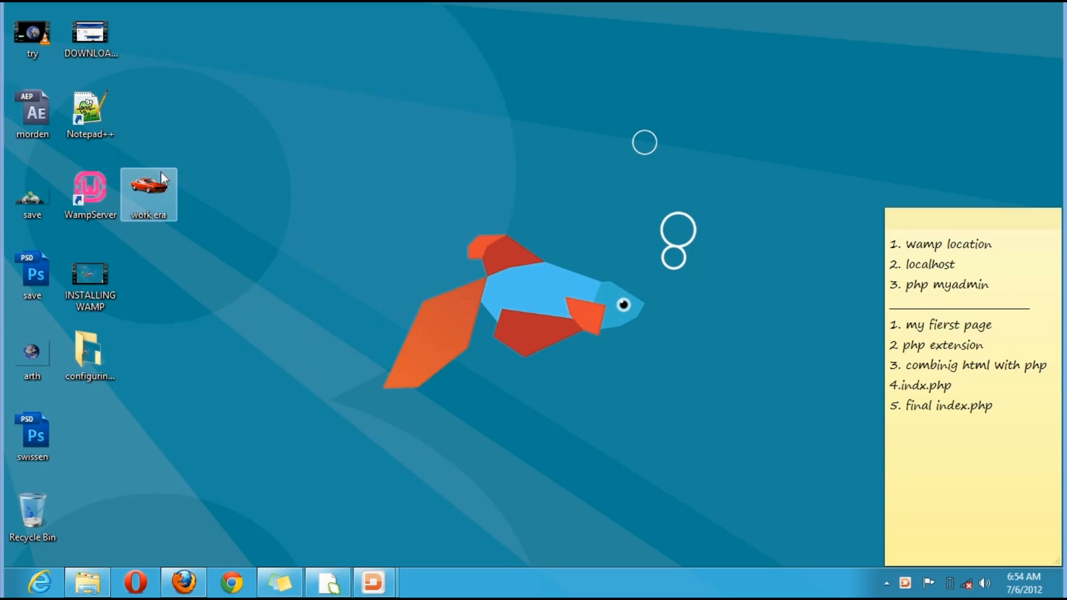
# Reveal the hidden tray icons and bring up the WampServer control menu.
pyautogui.click(89, 187)
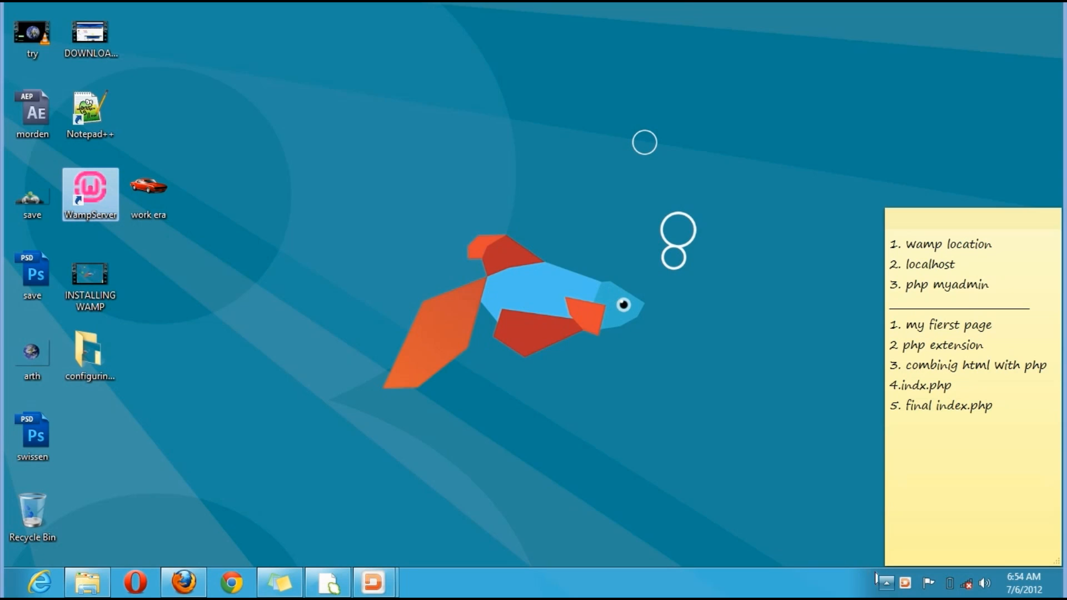
pyautogui.click(884, 583)
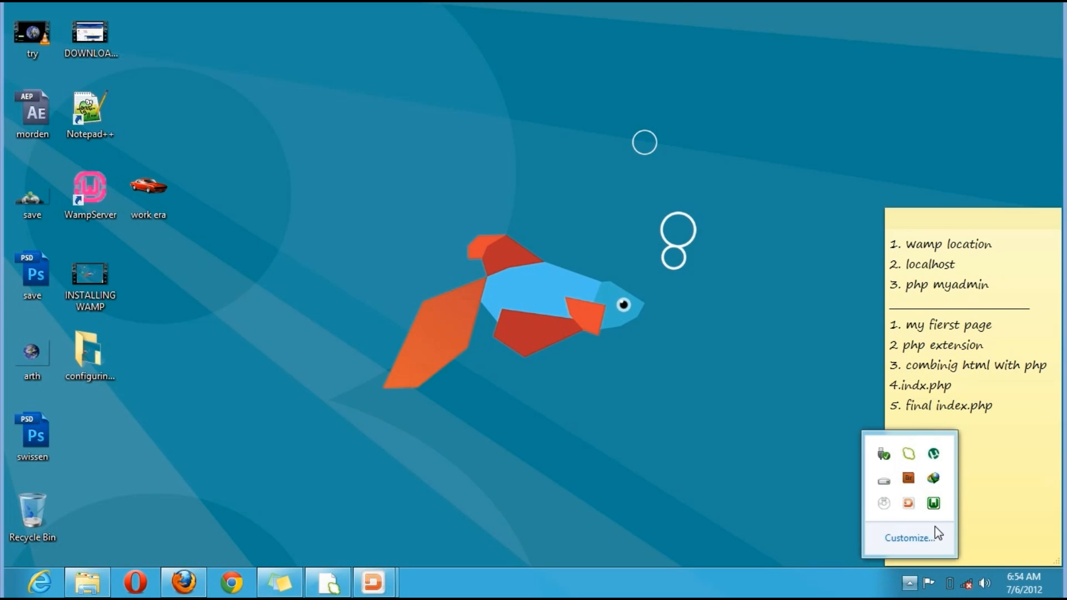
pyautogui.moveTo(934, 503)
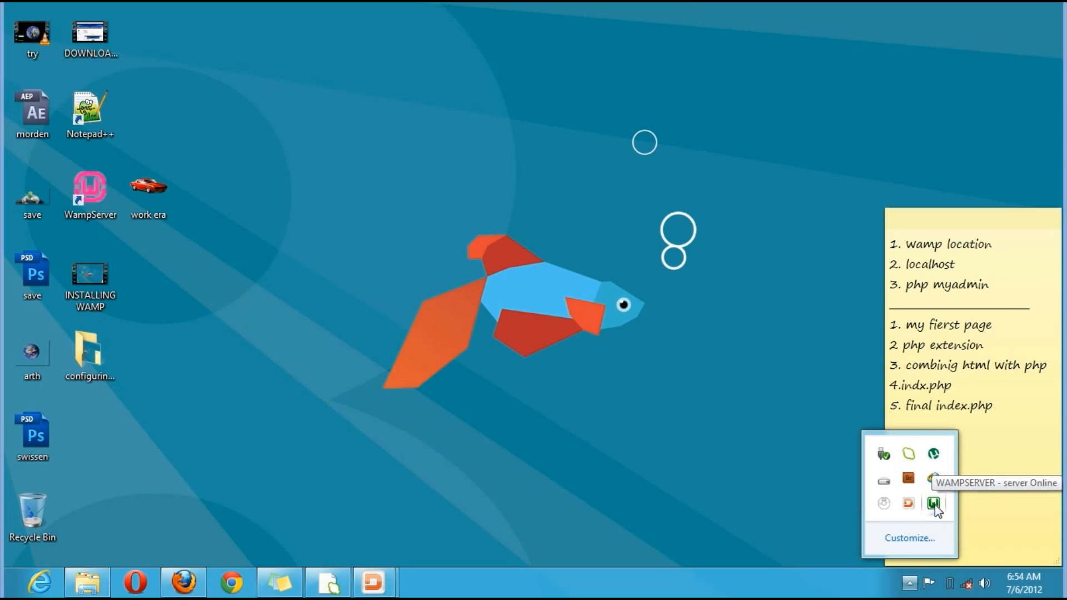
pyautogui.click(935, 503)
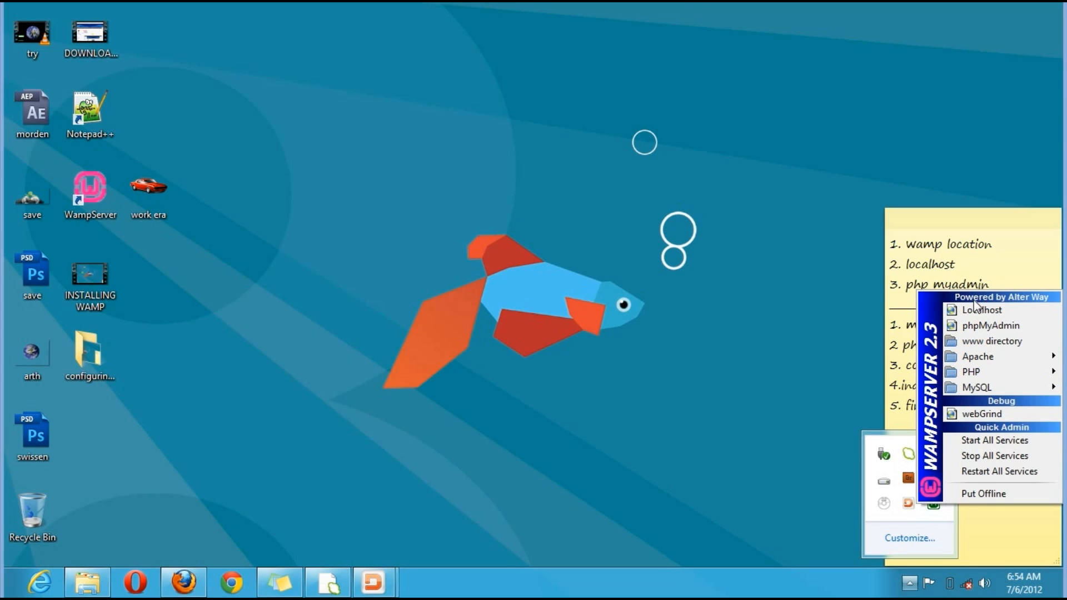
# Show the WampServer Localhost homepage in a maximized Firefox window.
pyautogui.click(981, 310)
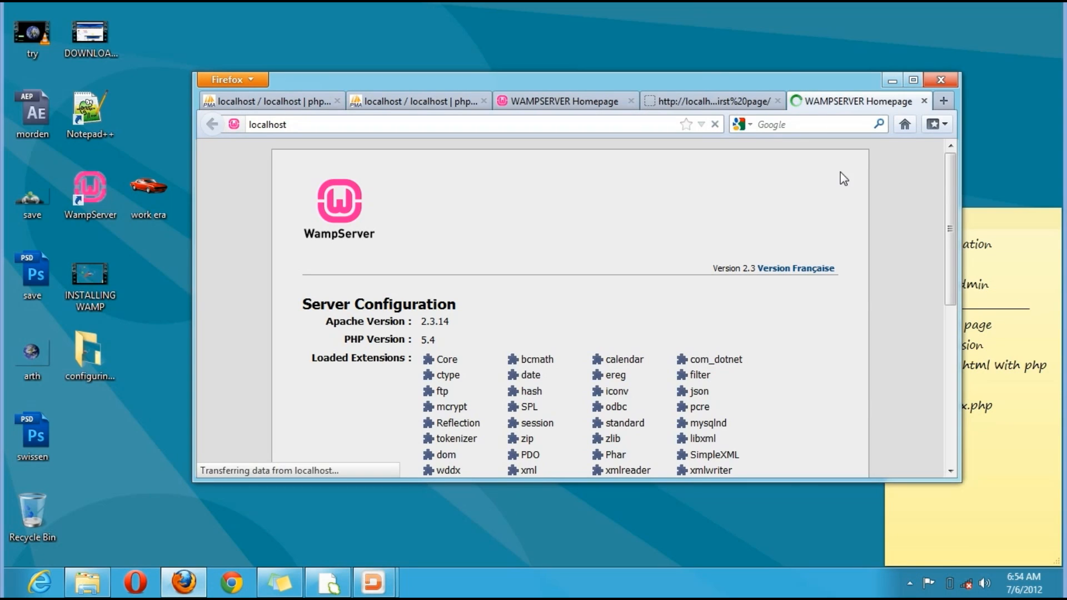
pyautogui.click(912, 80)
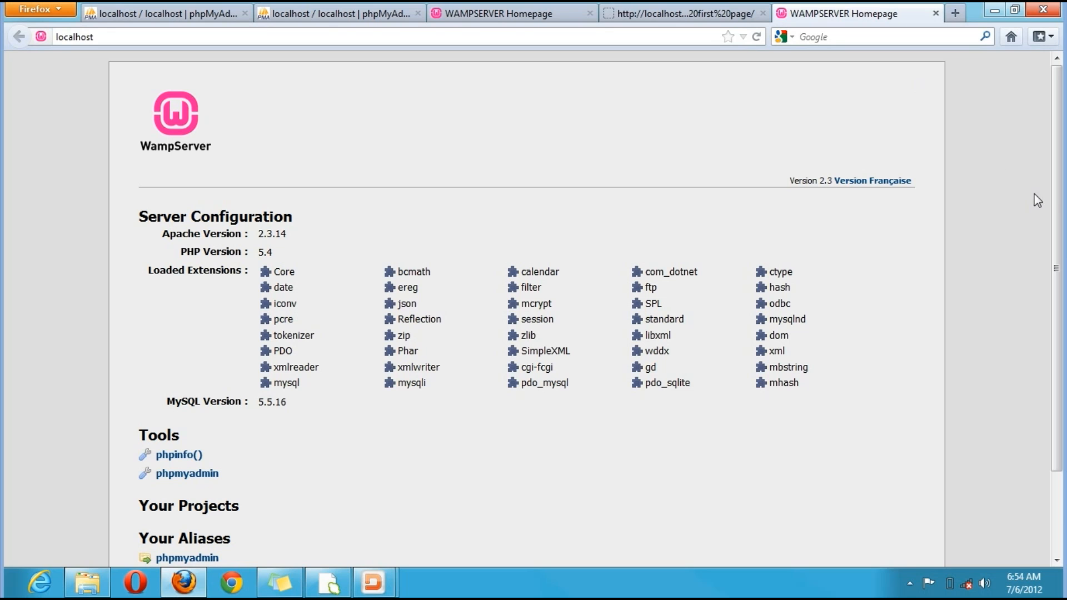
pyautogui.scroll(-3)
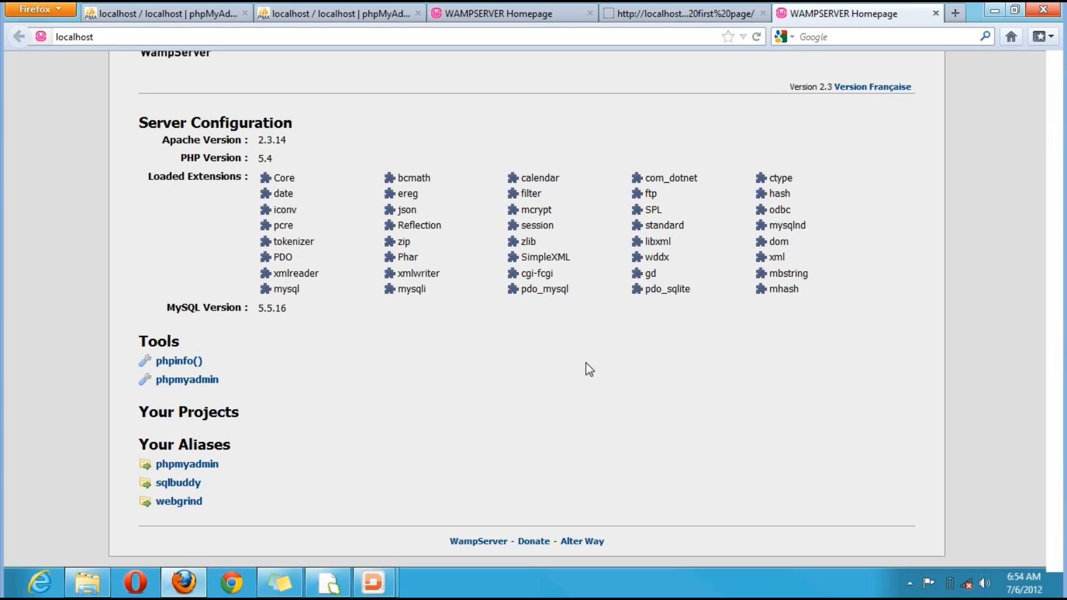
pyautogui.moveTo(156, 434)
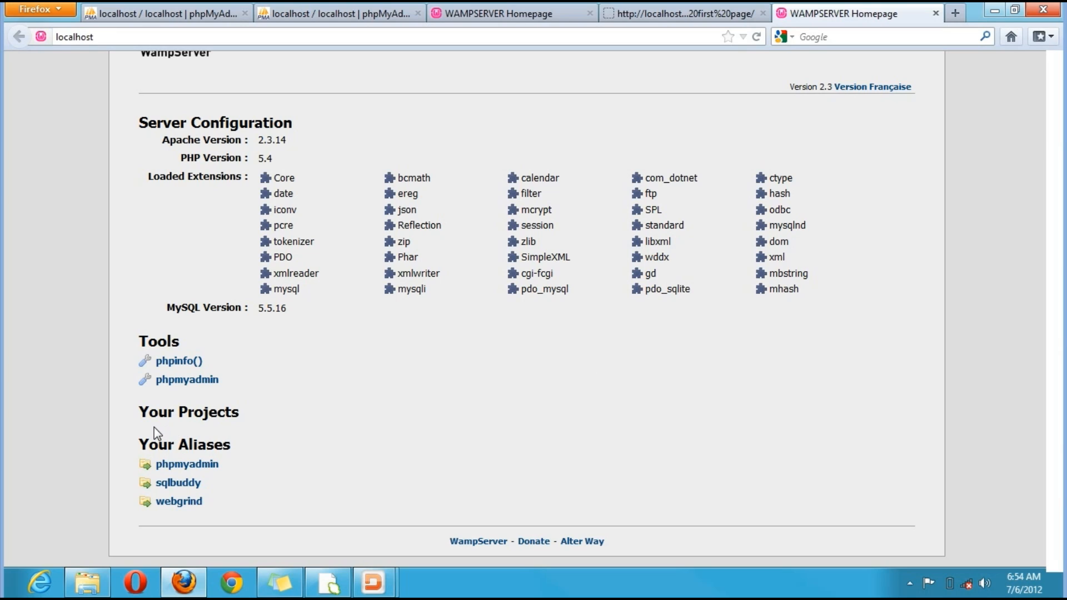
pyautogui.moveTo(199, 431)
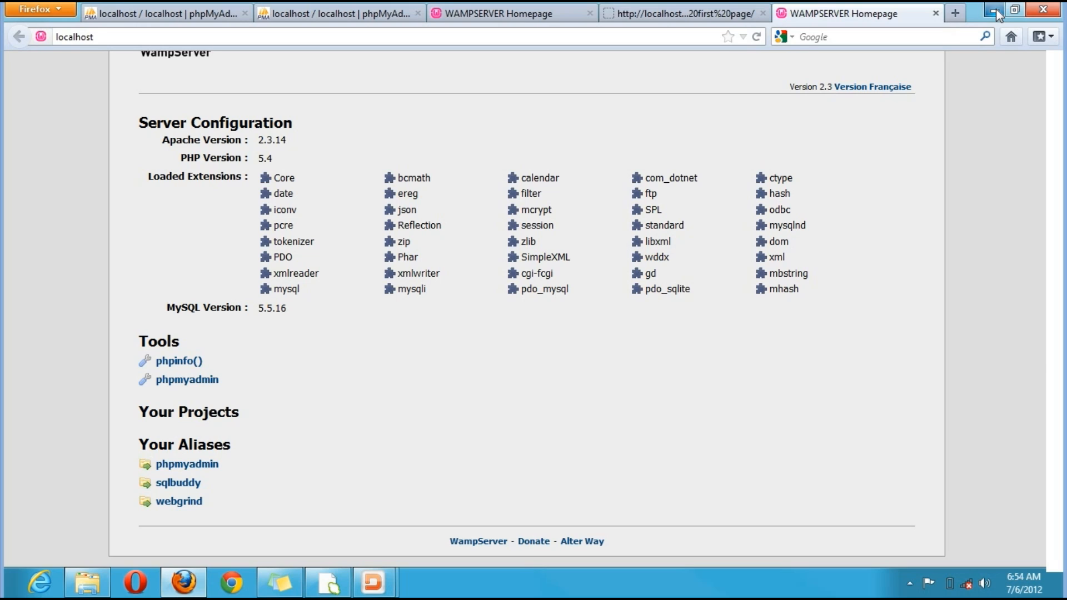
# Launch Notepad++ from the desktop and bring up its File menu.
pyautogui.click(996, 9)
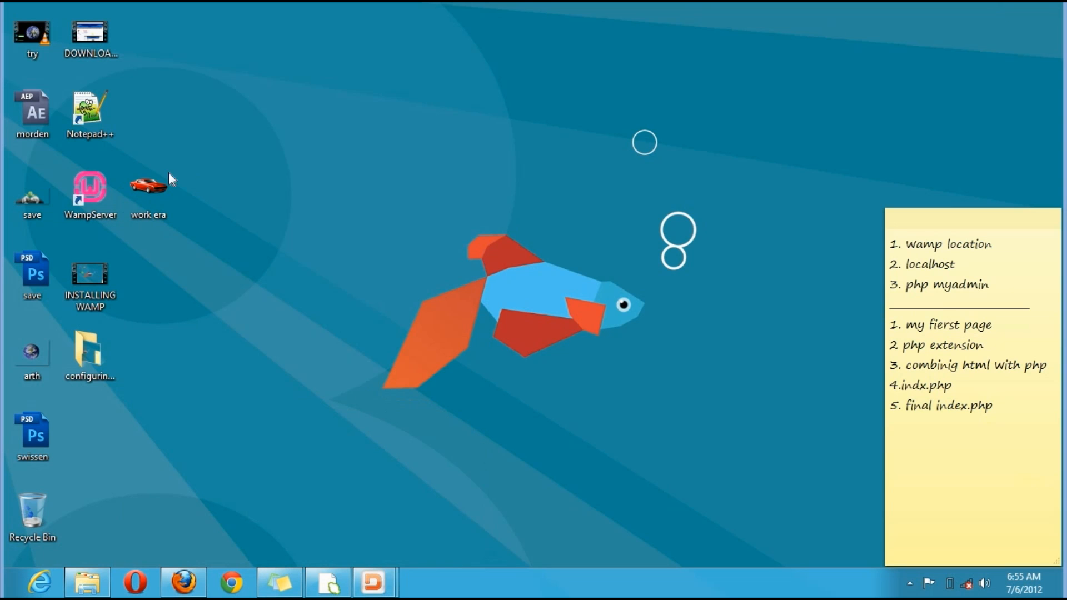
pyautogui.click(89, 109)
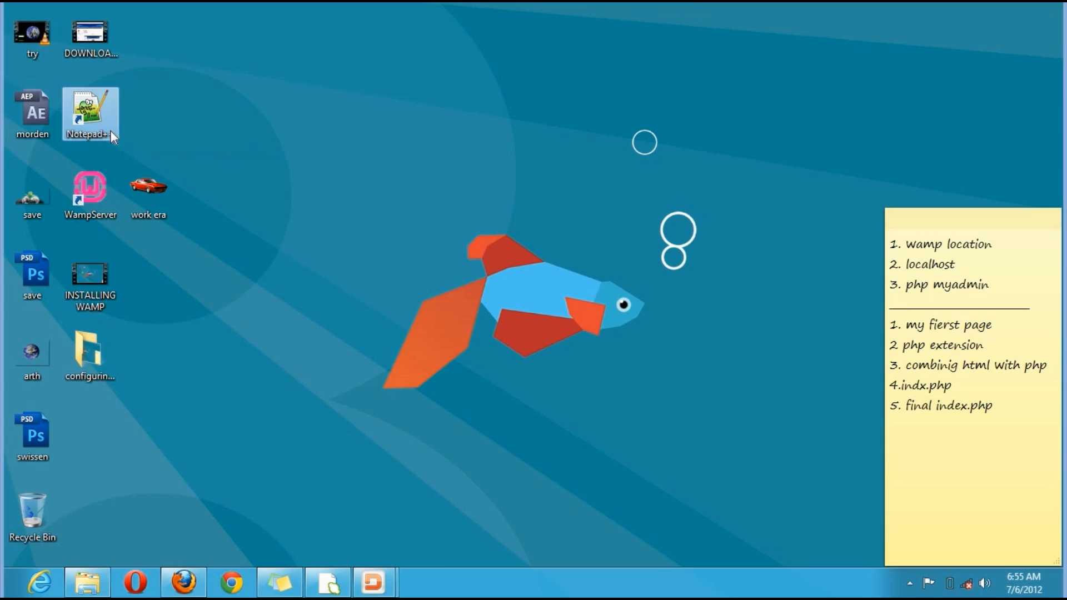
pyautogui.doubleClick(89, 114)
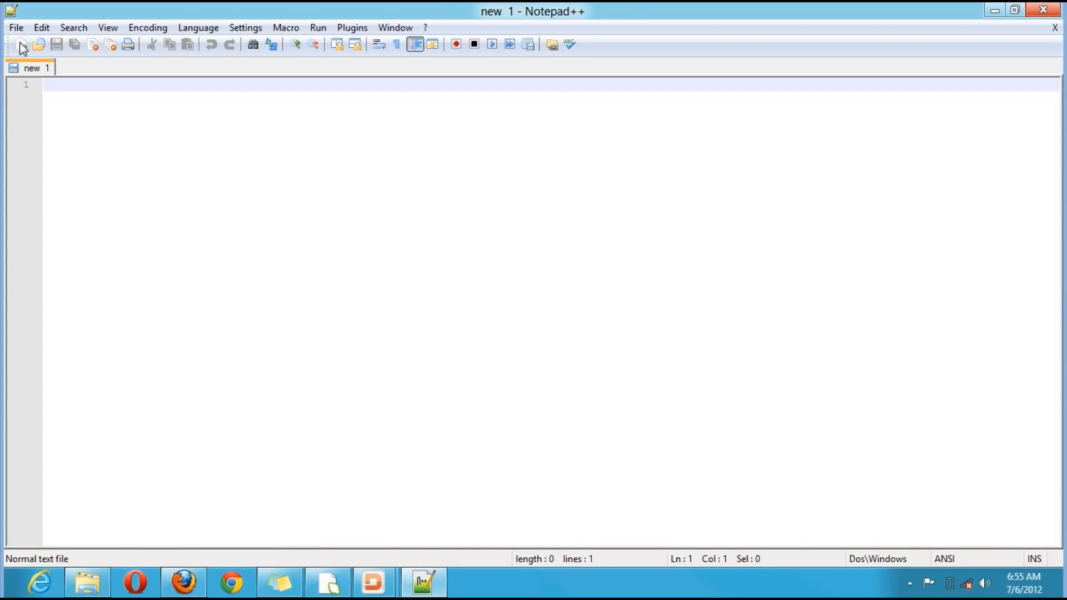
pyautogui.click(14, 27)
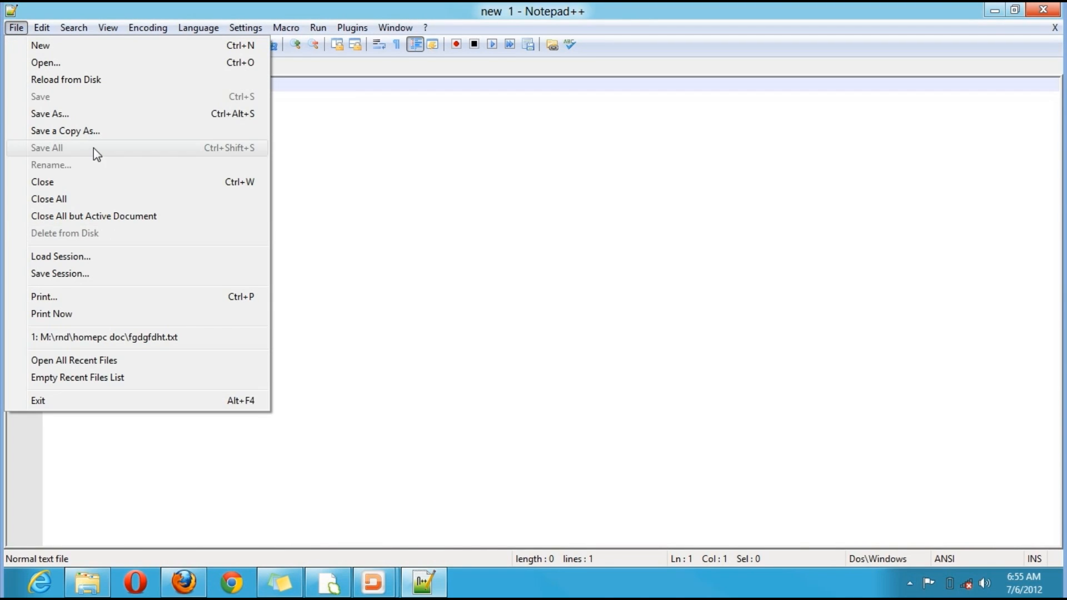
# Start a Save As and enter myfirstpage.php as the file name.
pyautogui.click(49, 113)
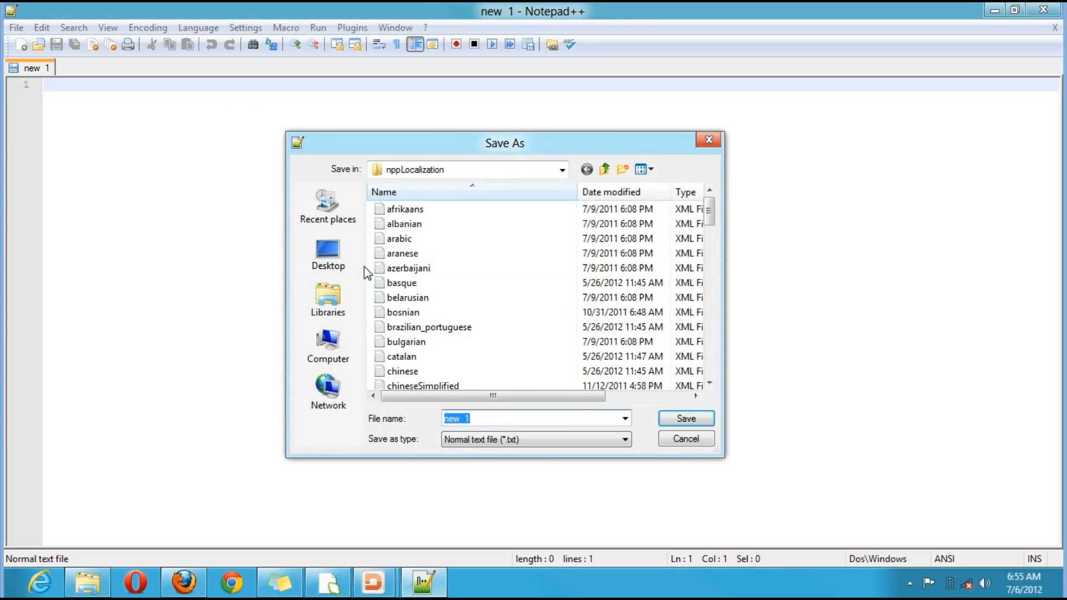
pyautogui.write('m')
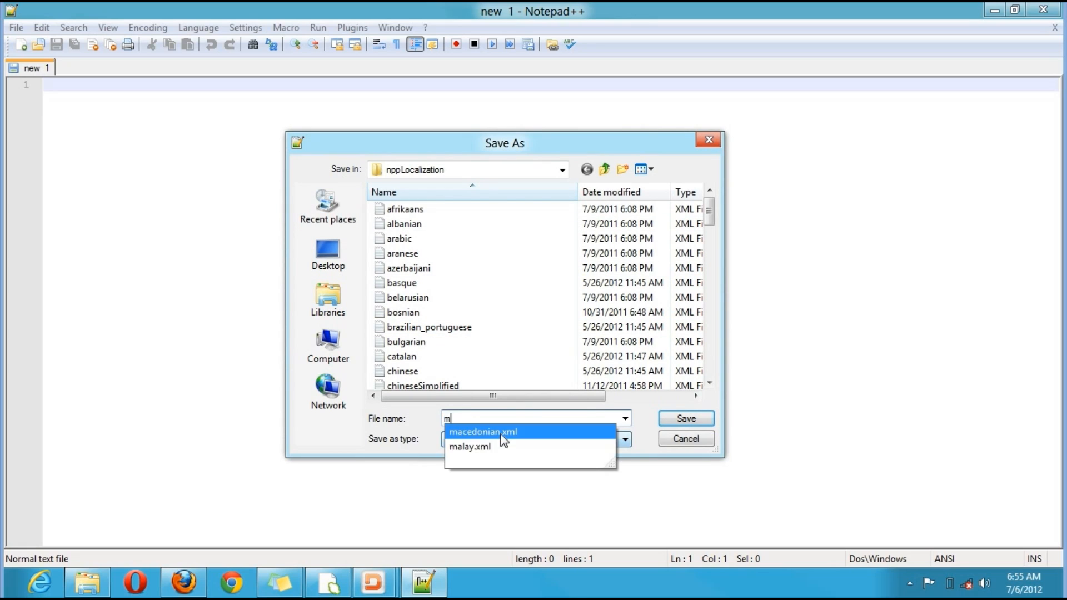
pyautogui.write('yfo')
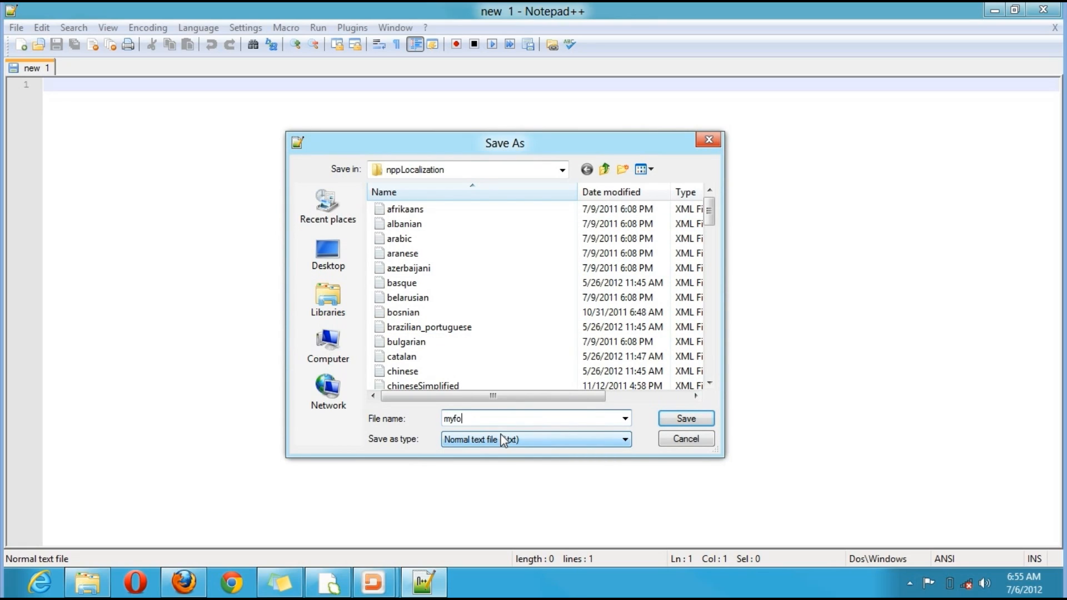
pyautogui.write('rs')
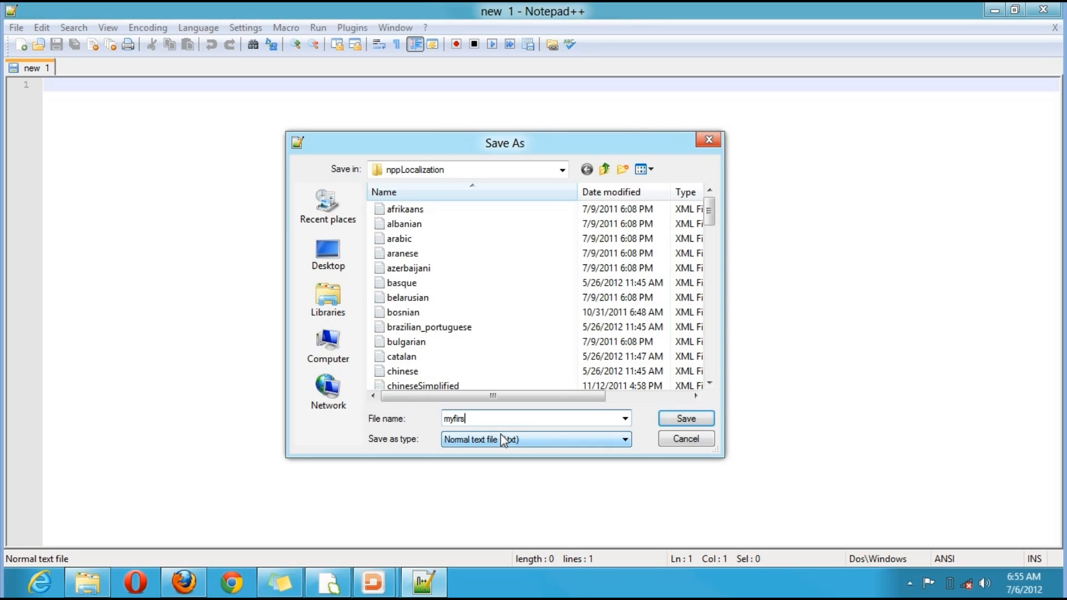
pyautogui.write('tpage.php')
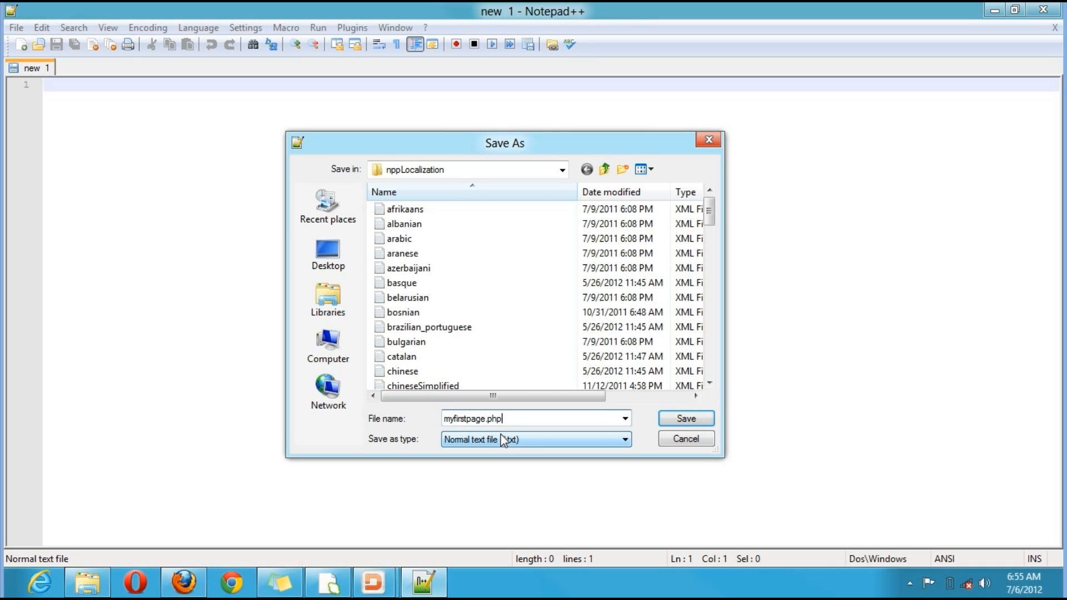
pyautogui.moveTo(483, 434)
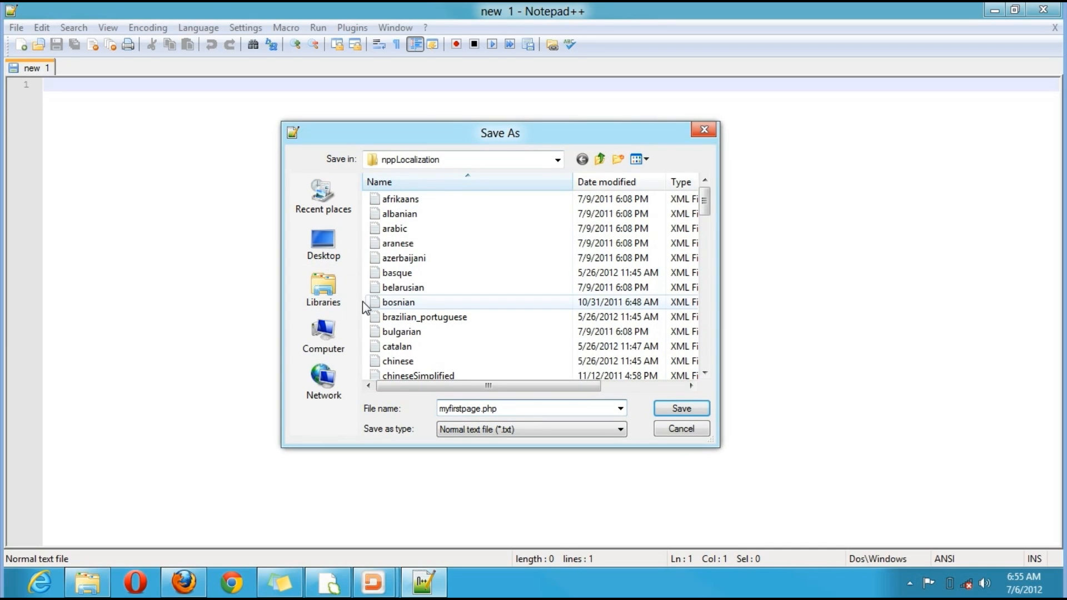
# Navigate the Save As dialog into the wamp www folder.
pyautogui.click(322, 334)
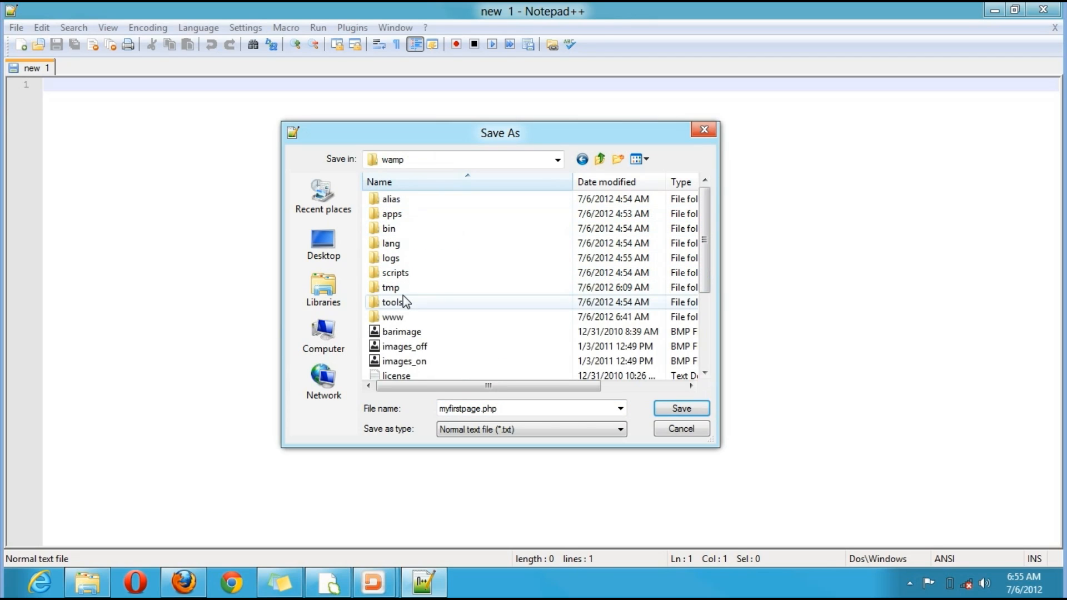
pyautogui.doubleClick(393, 317)
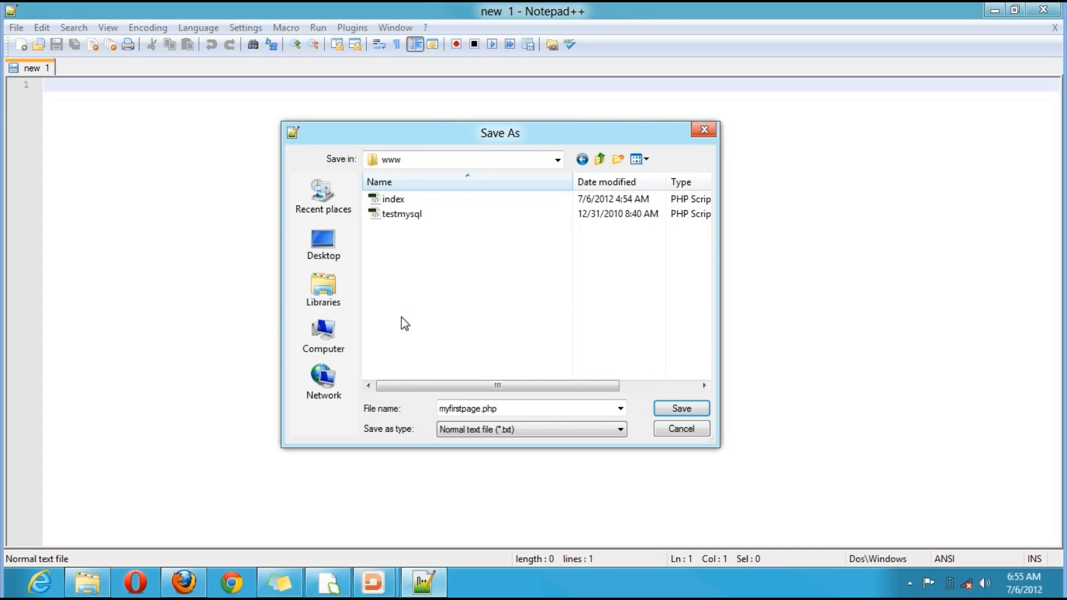
pyautogui.moveTo(552, 249)
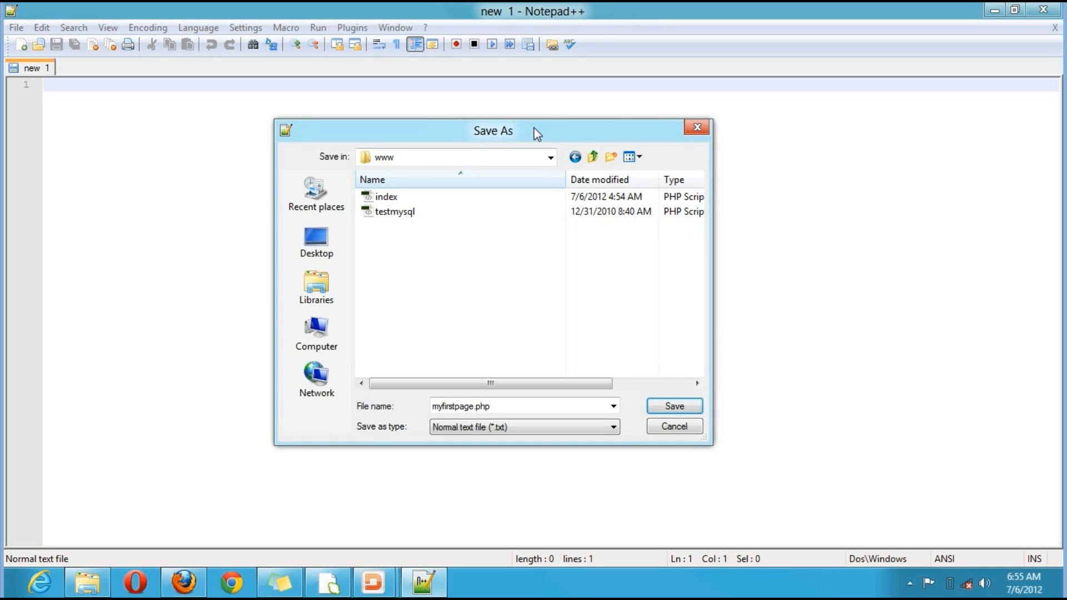
pyautogui.moveTo(610, 157)
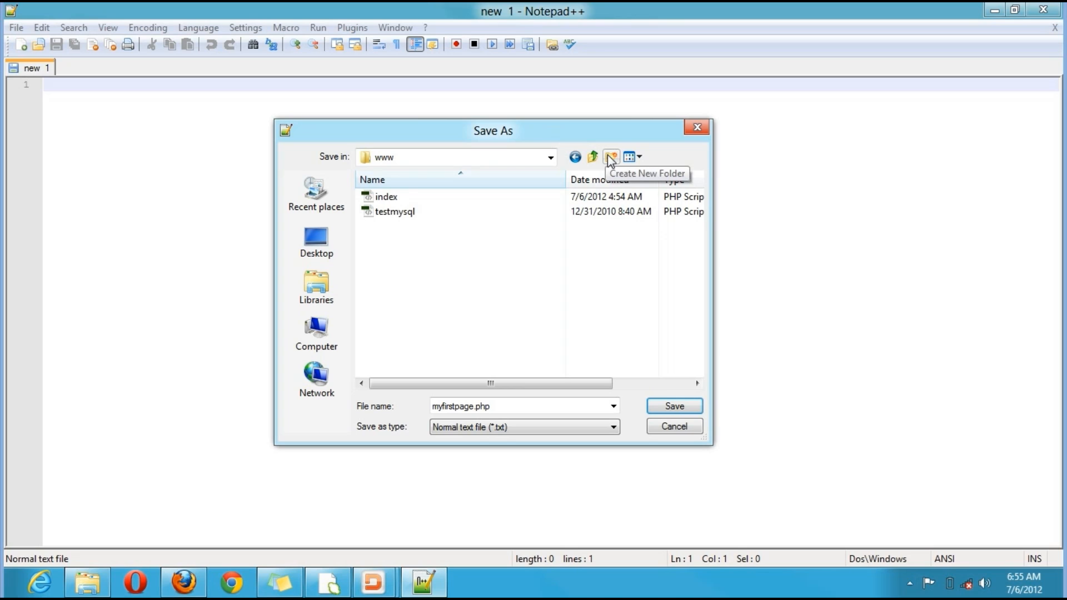
pyautogui.click(610, 156)
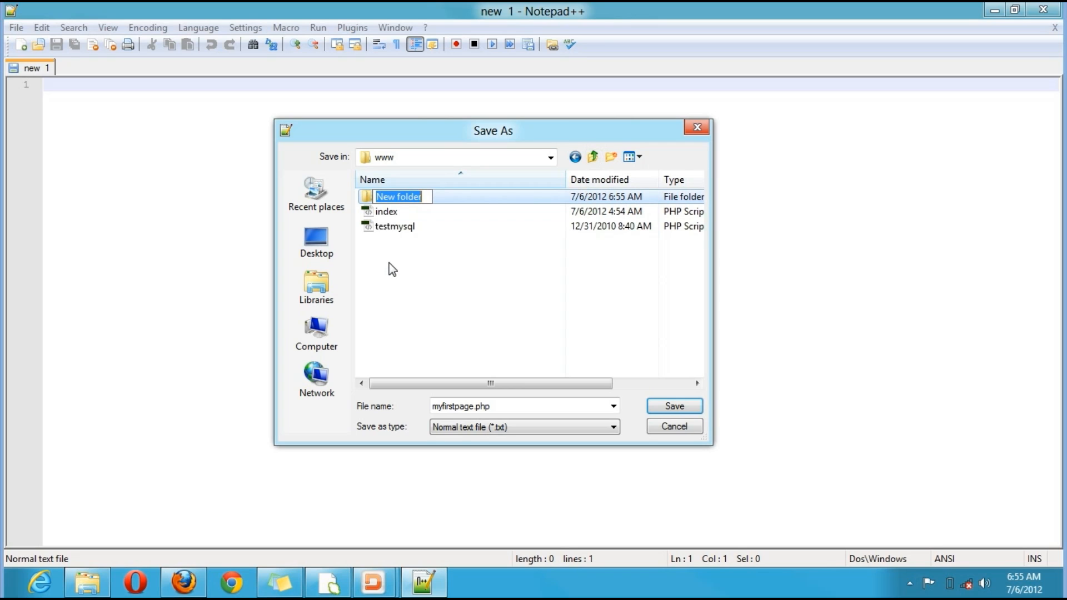
pyautogui.write('swi')
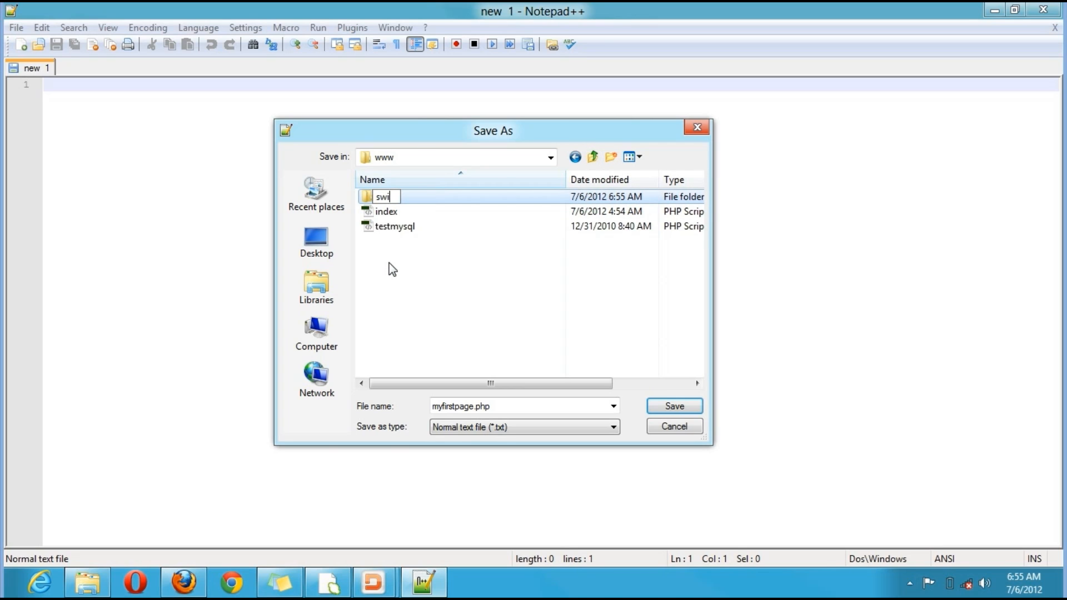
pyautogui.write('ssen')
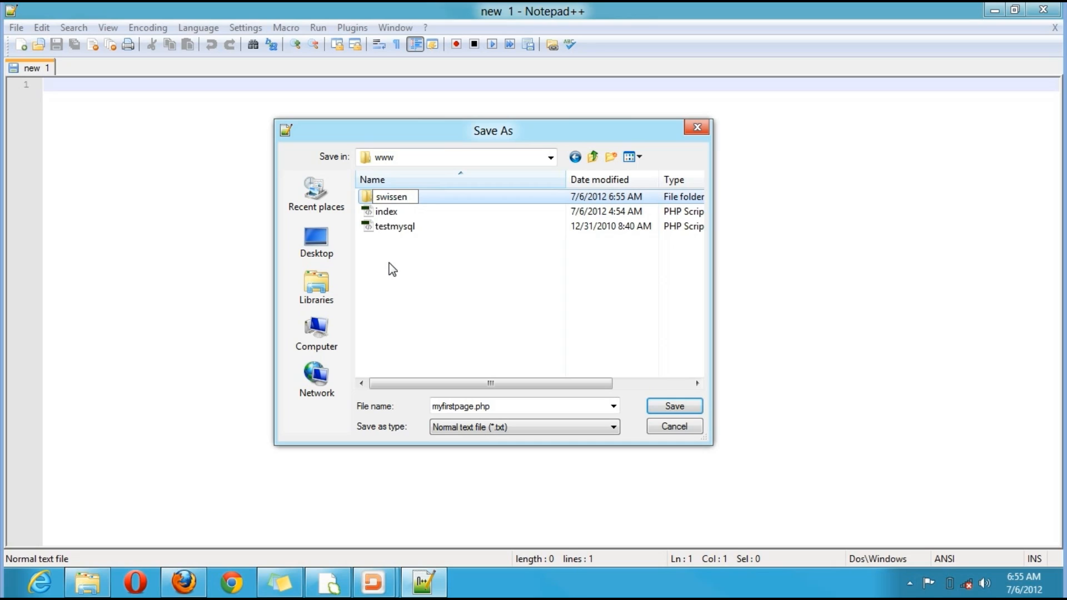
pyautogui.write('first')
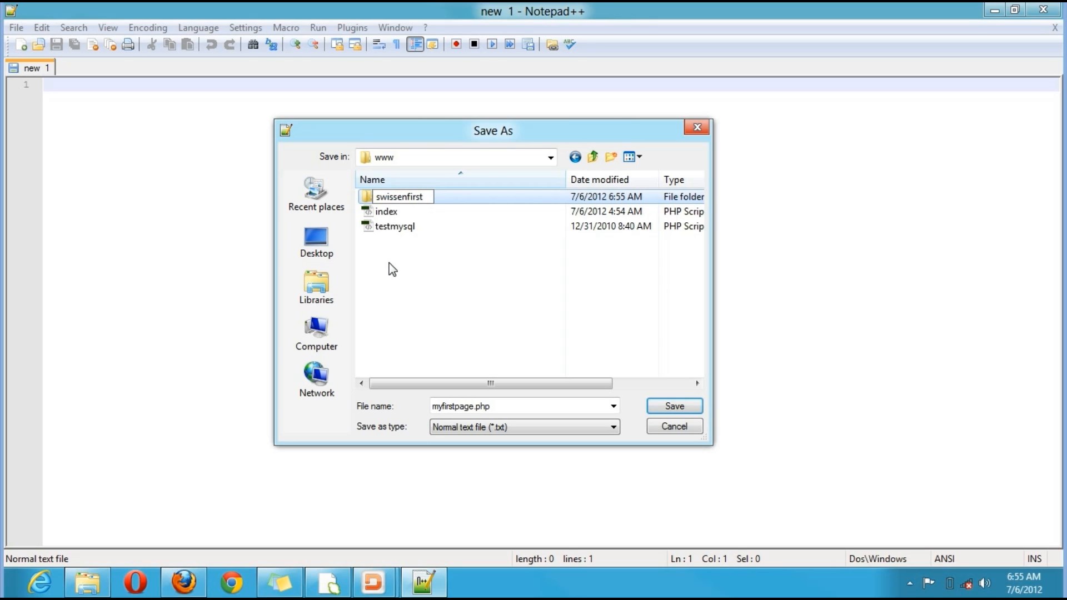
pyautogui.write('p')
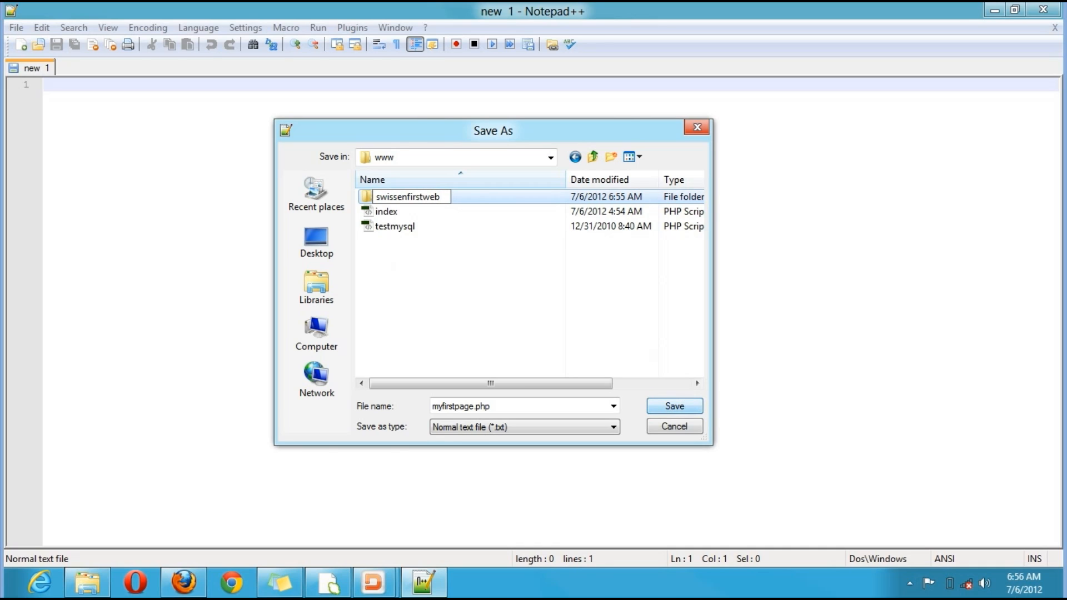
pyautogui.click(407, 195)
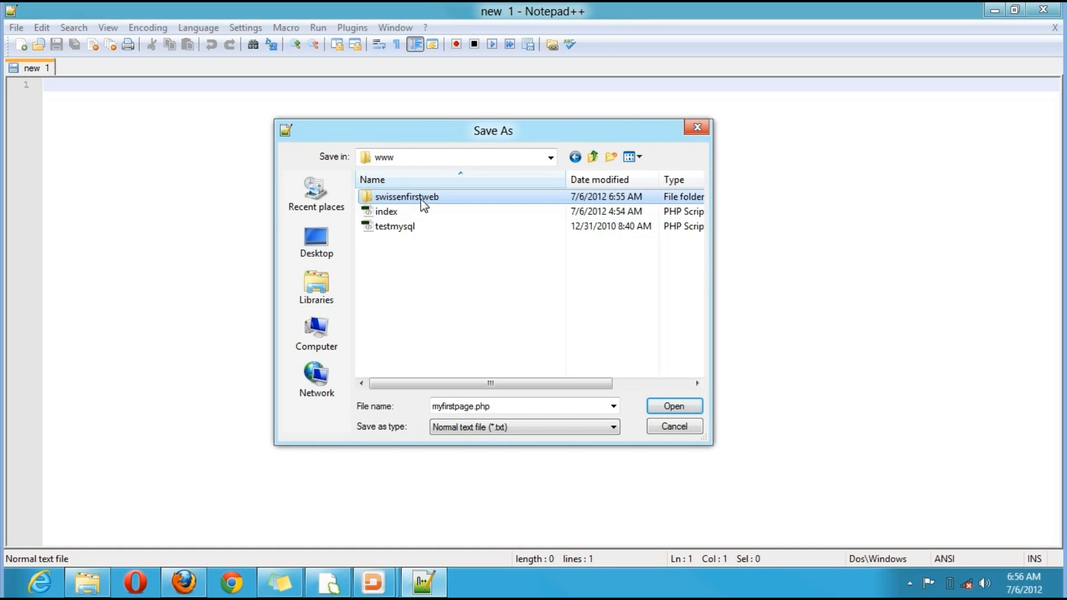
# Save myfirstpage.php inside the swissenfirstweb folder.
pyautogui.doubleClick(407, 197)
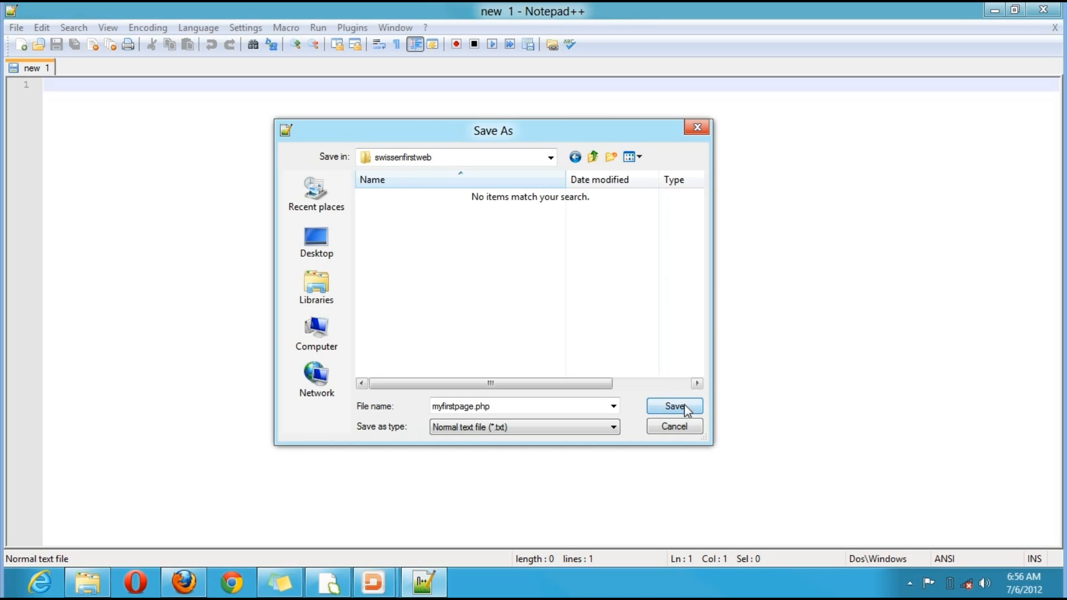
pyautogui.click(674, 407)
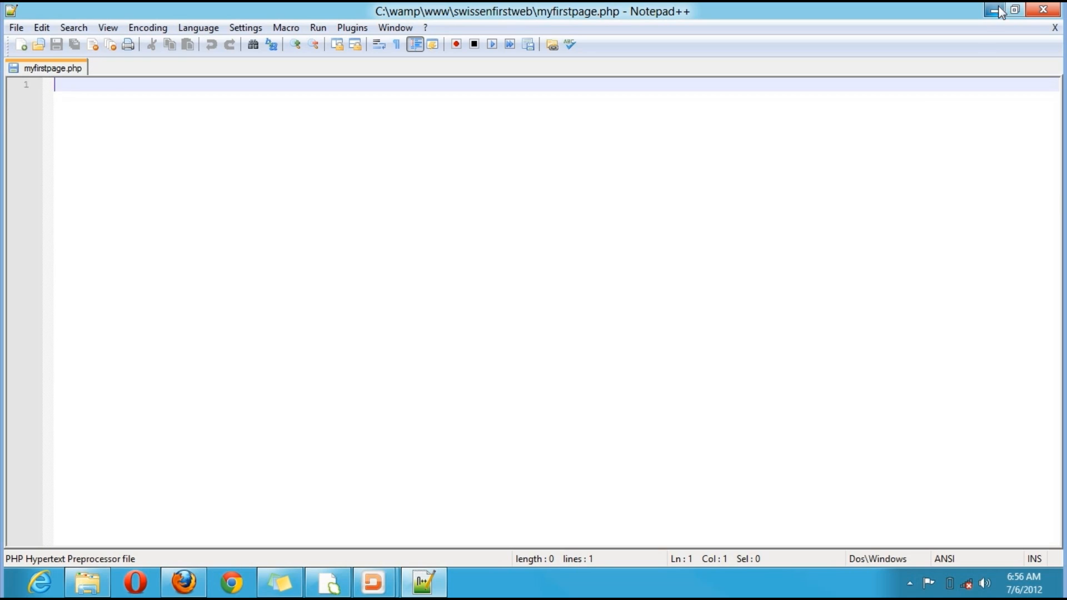
# Reload the localhost page and view the swissenfirstweb project listing showing myfirstpage.php.
pyautogui.click(994, 10)
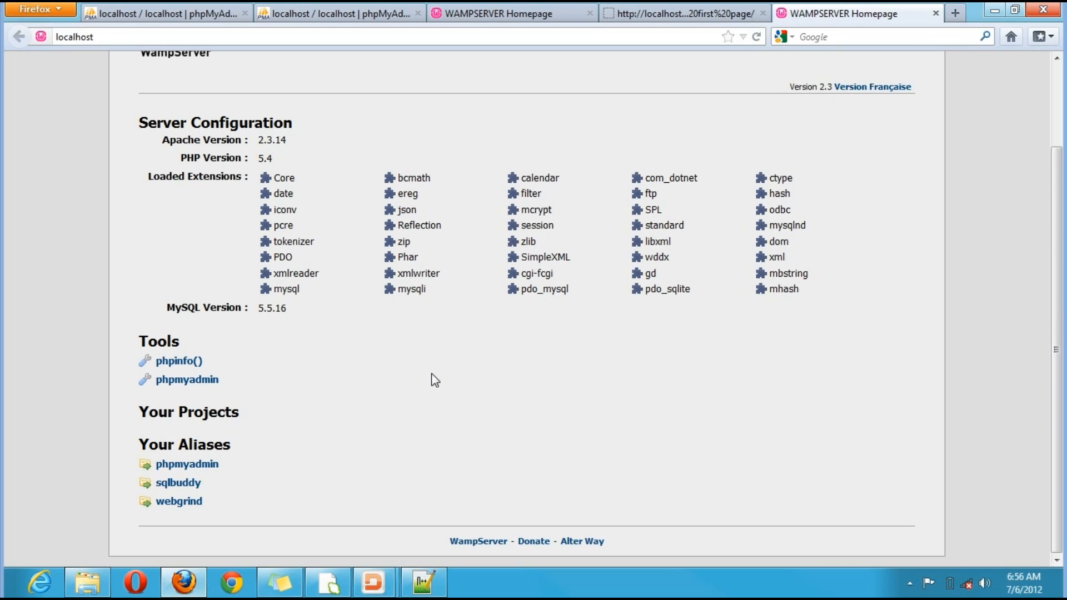
pyautogui.moveTo(753, 57)
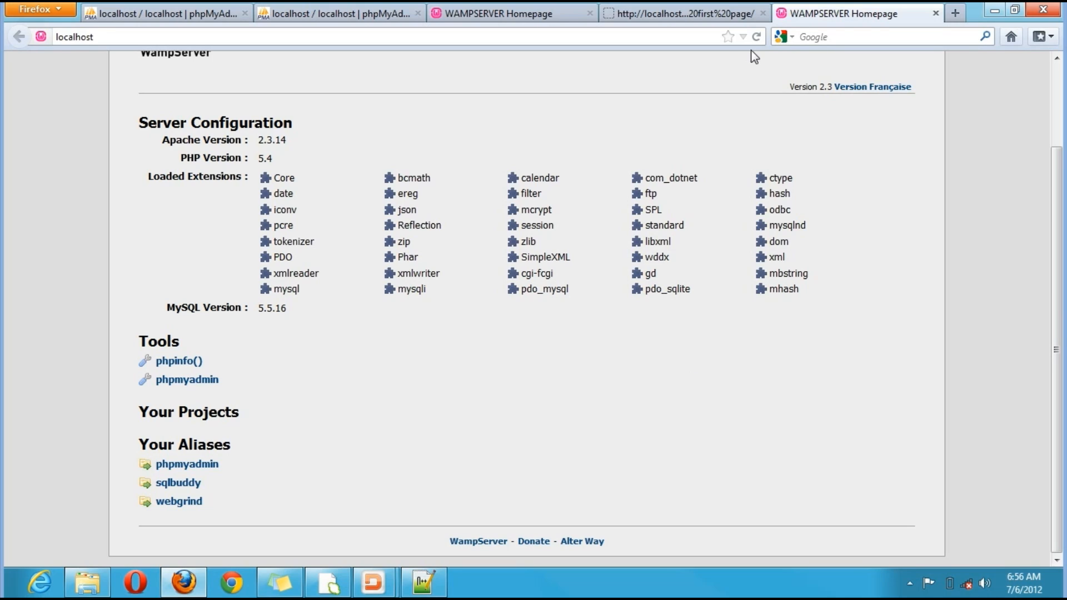
pyautogui.click(756, 36)
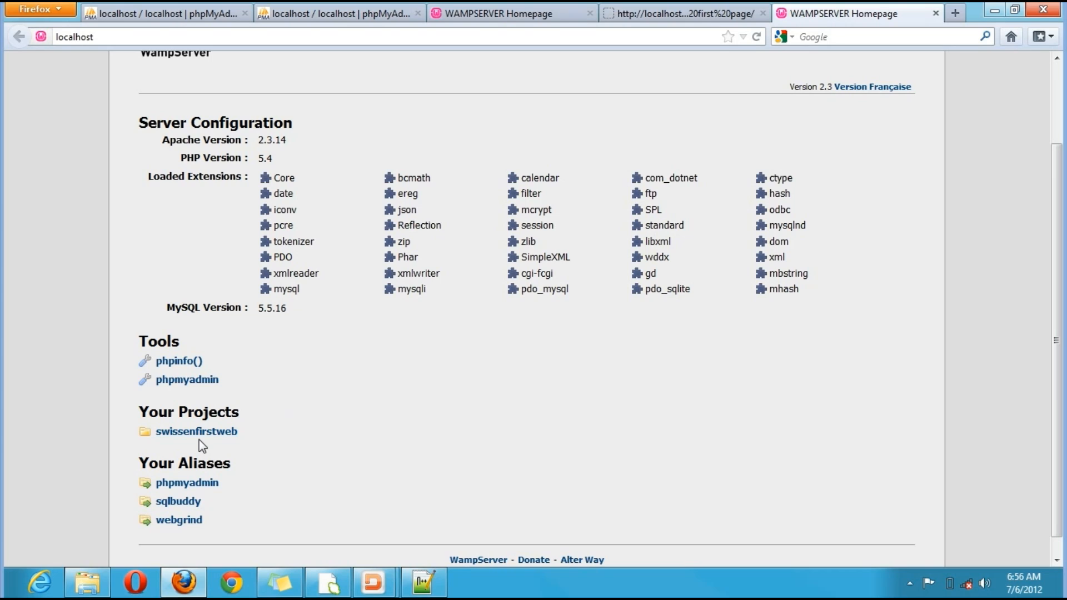
pyautogui.moveTo(197, 432)
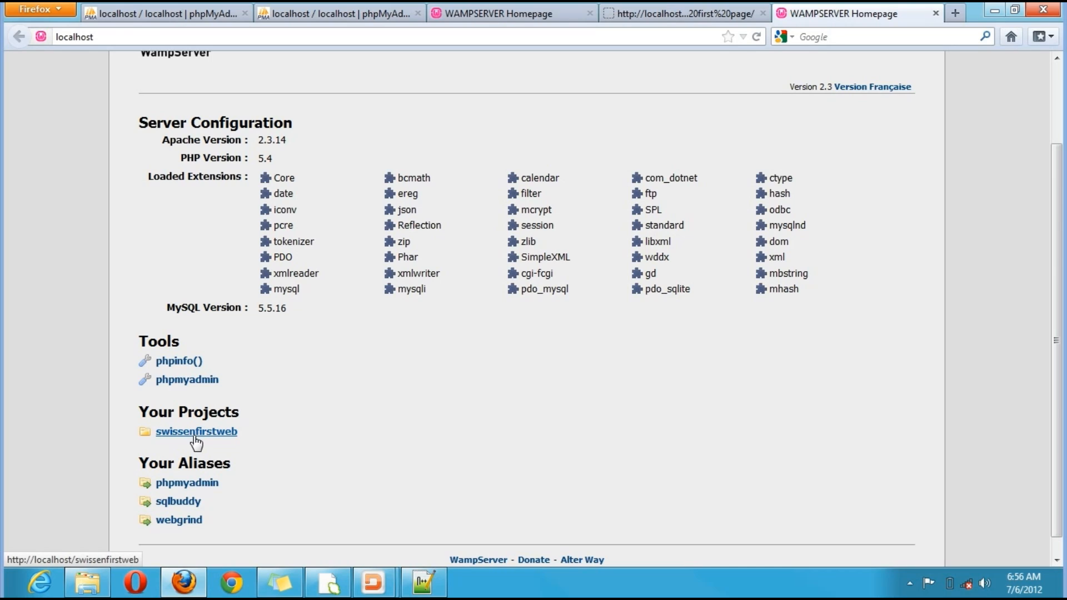
pyautogui.moveTo(226, 440)
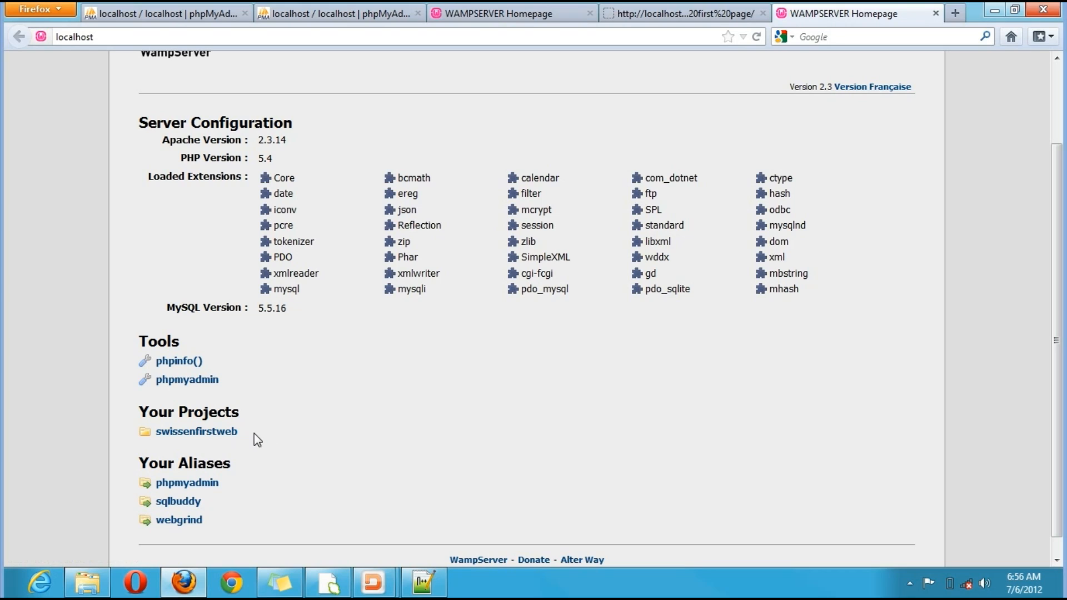
pyautogui.click(197, 432)
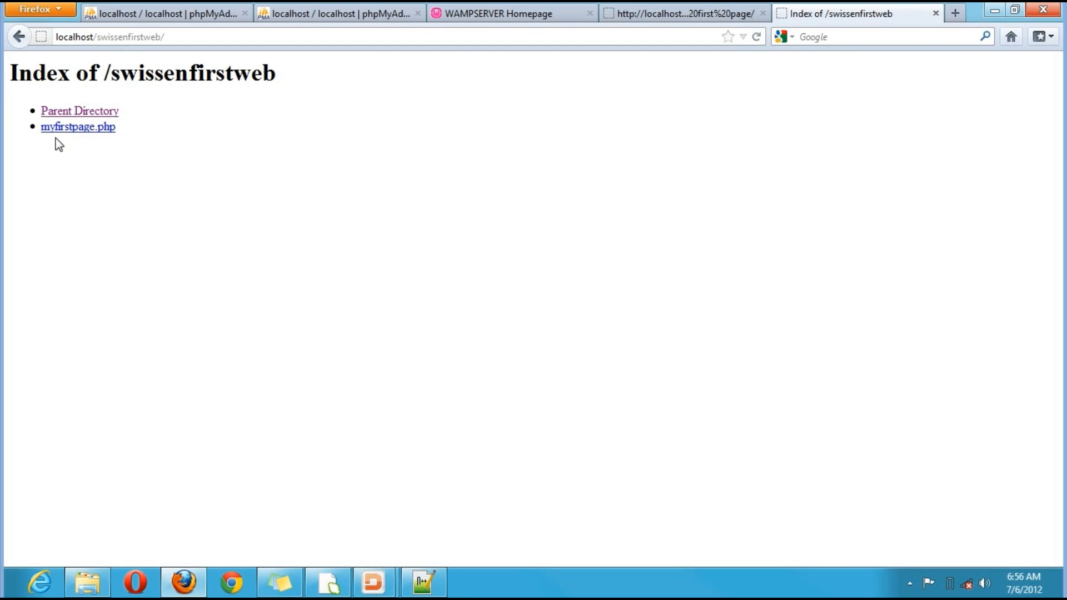
pyautogui.moveTo(128, 147)
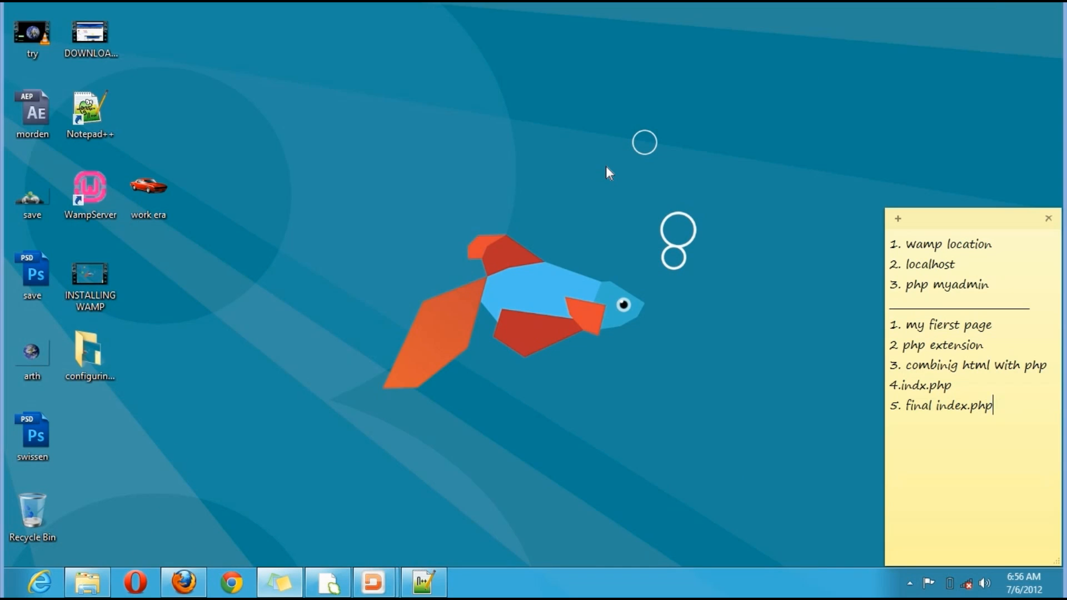
pyautogui.moveTo(211, 390)
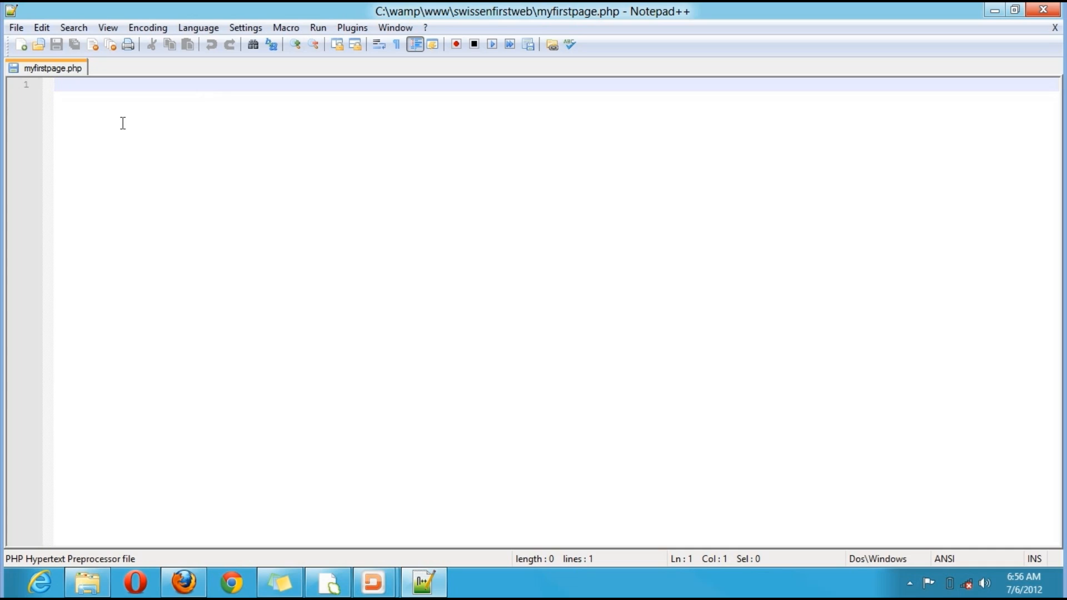
# Write <?php and ?> tags on separate lines in myfirstpage.php.
pyautogui.write('<>')
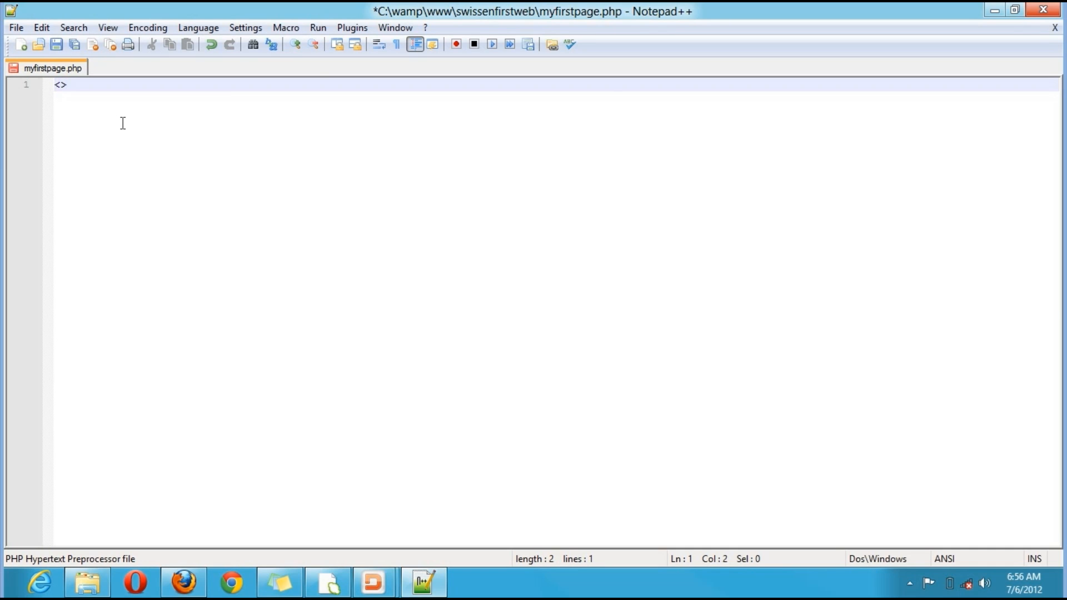
pyautogui.press('Backspace')
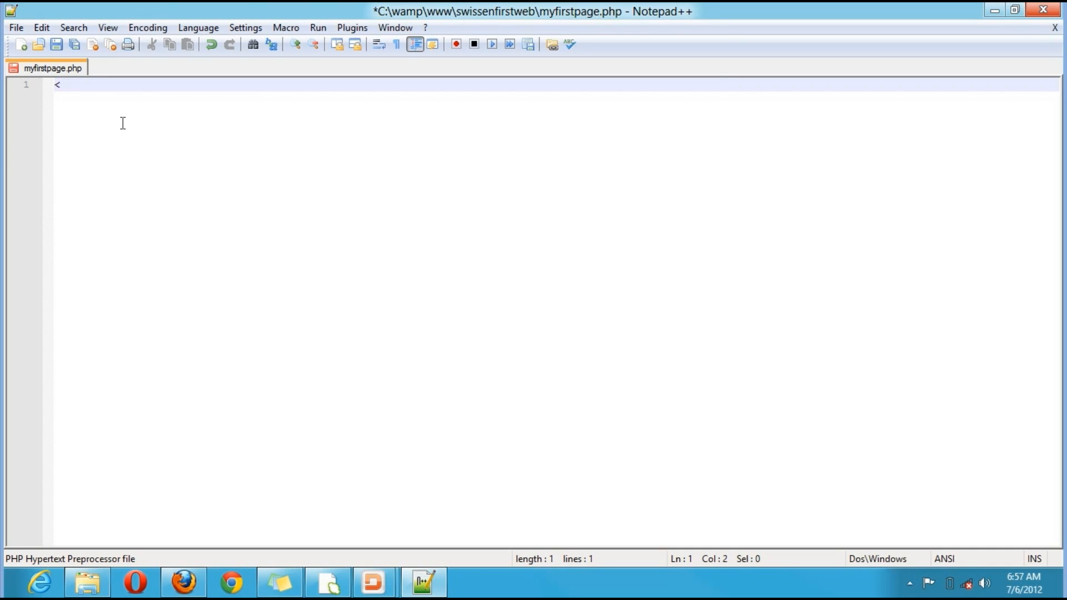
pyautogui.write('?')
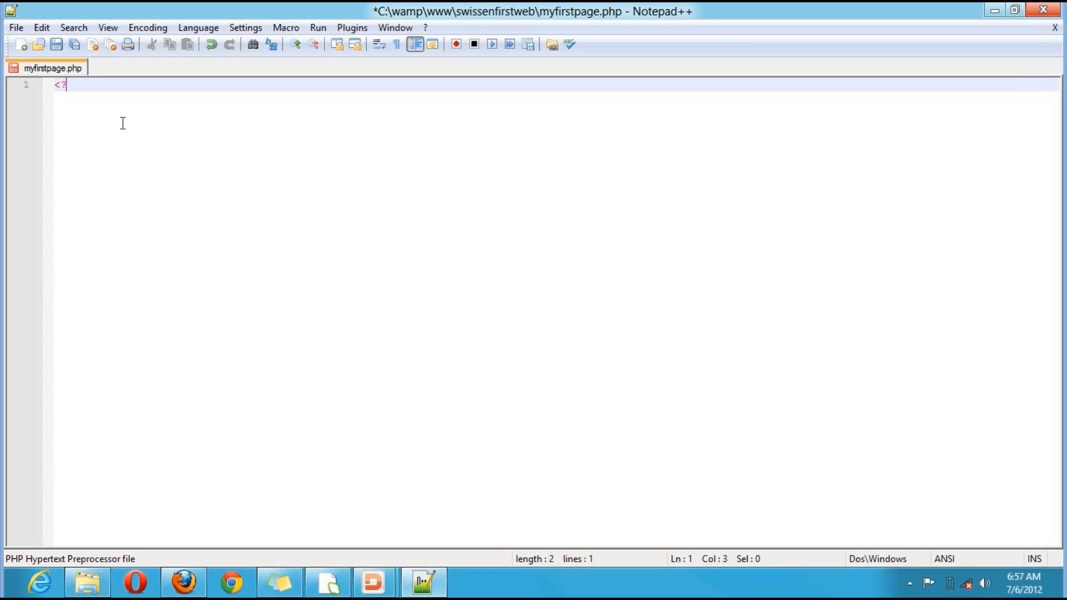
pyautogui.write('p')
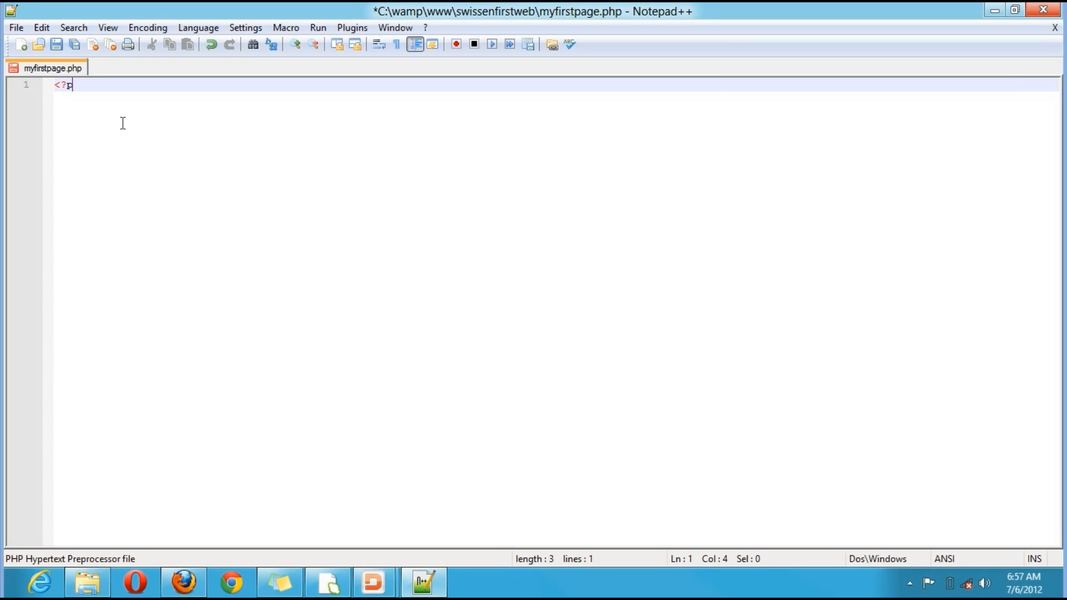
pyautogui.write('hp')
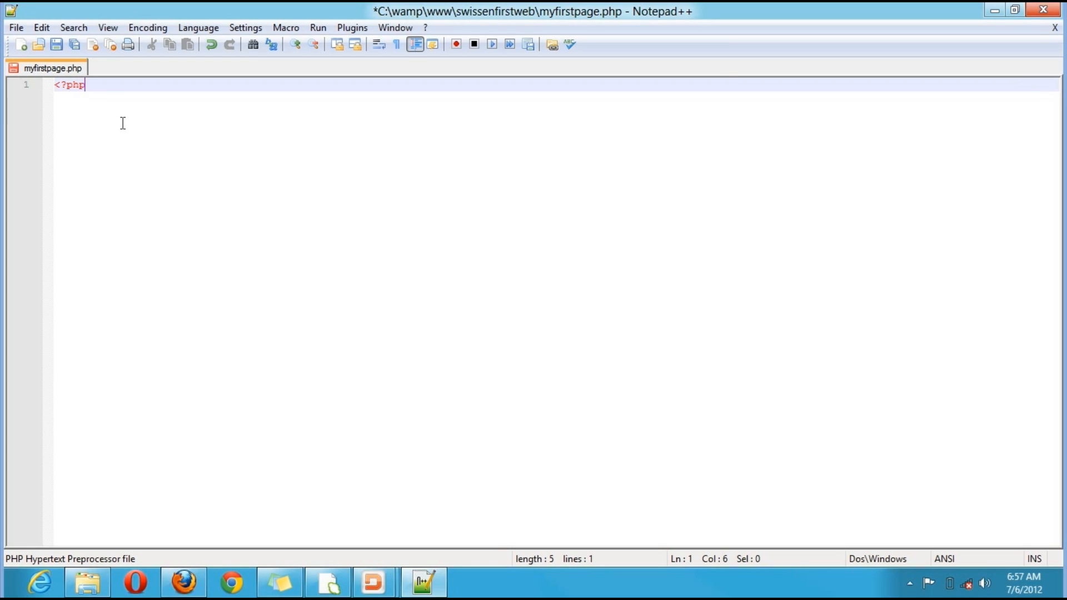
pyautogui.write('?>')
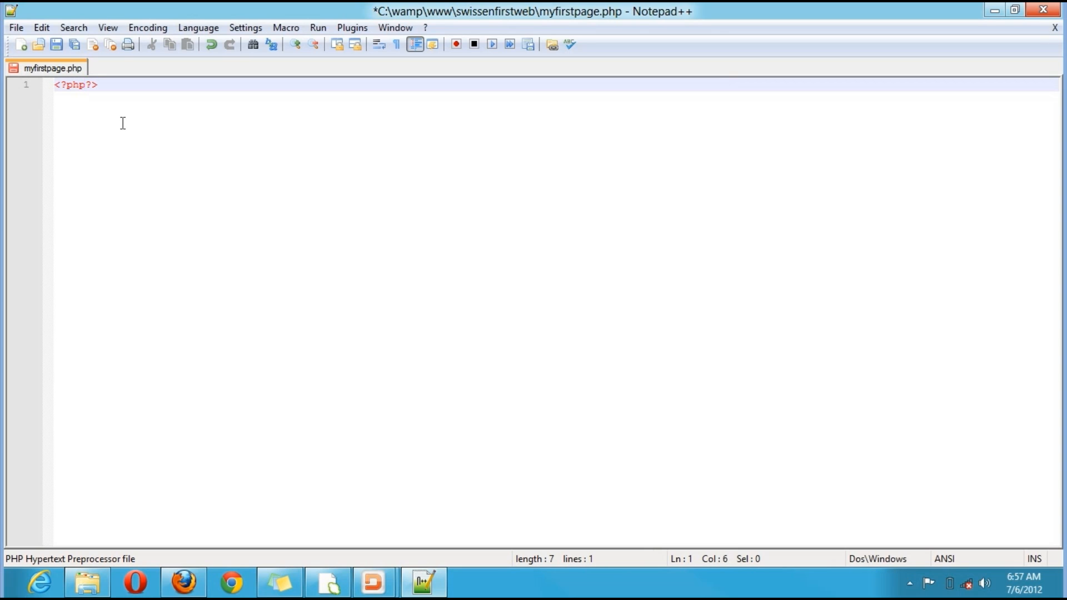
pyautogui.press('Enter')
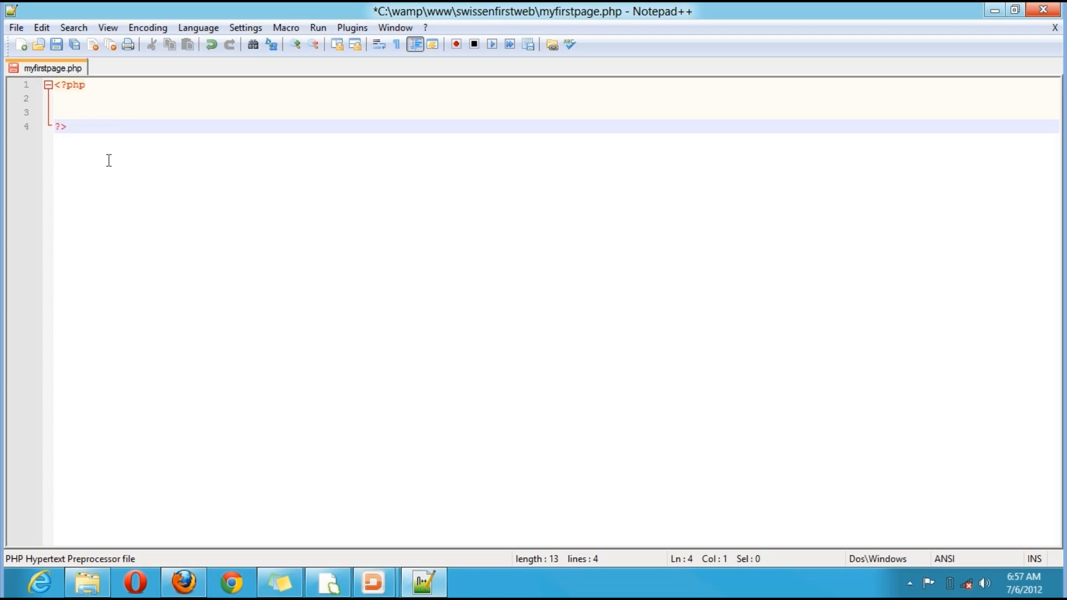
# Add the word or and a short-tag <?? variation below the PHP block.
pyautogui.press('Enter')
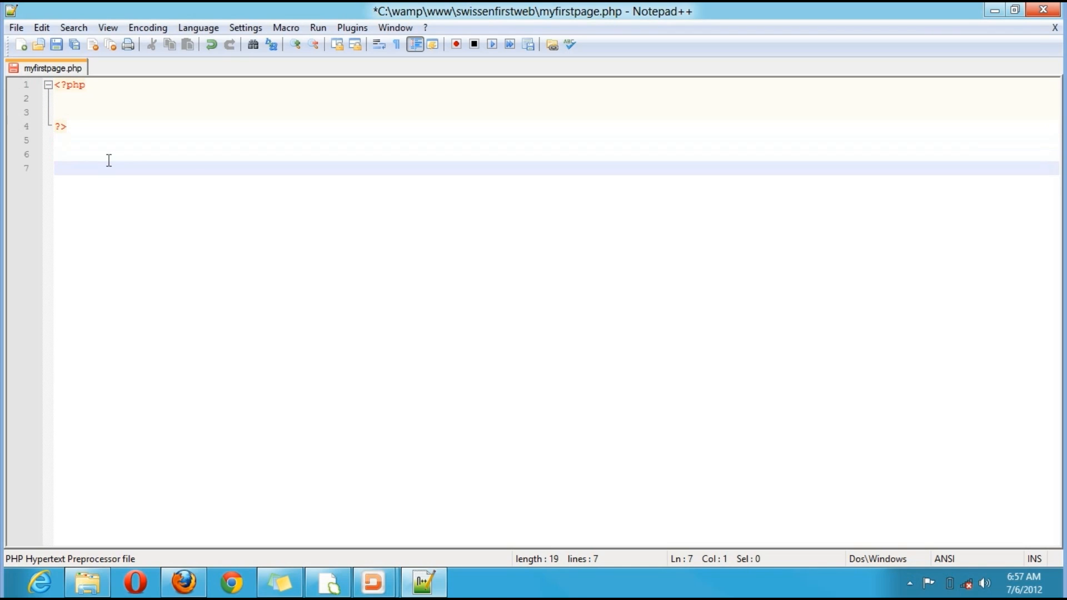
pyautogui.write('or')
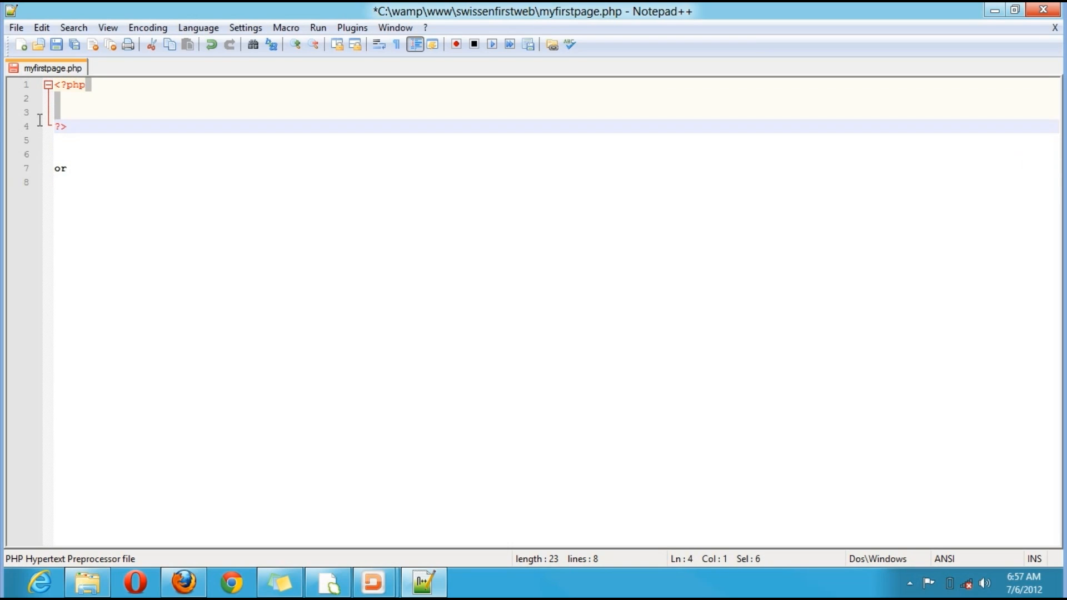
pyautogui.moveTo(34, 128)
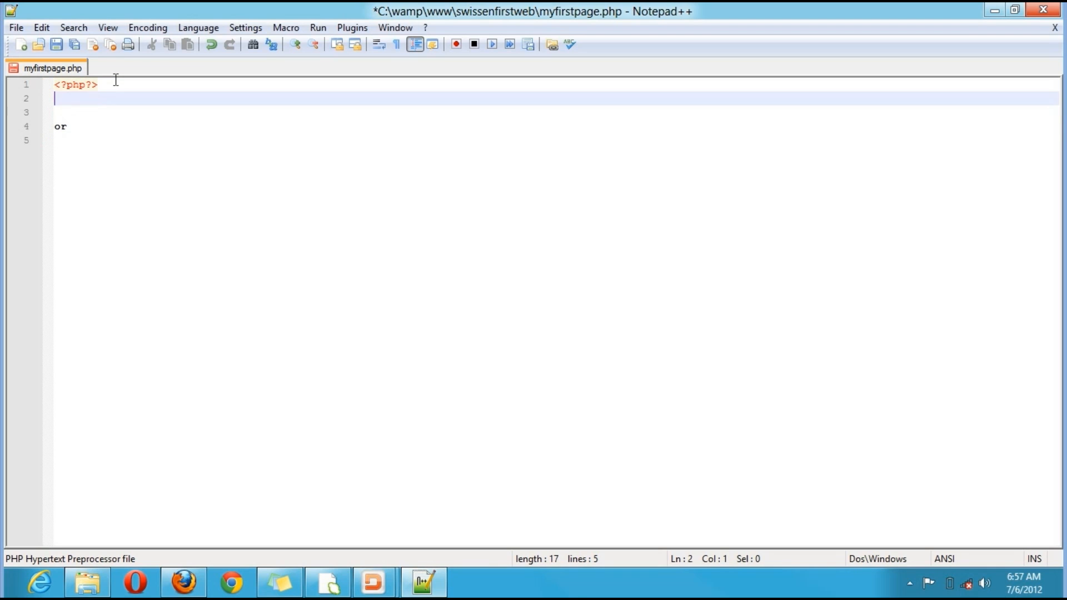
pyautogui.press('Enter')
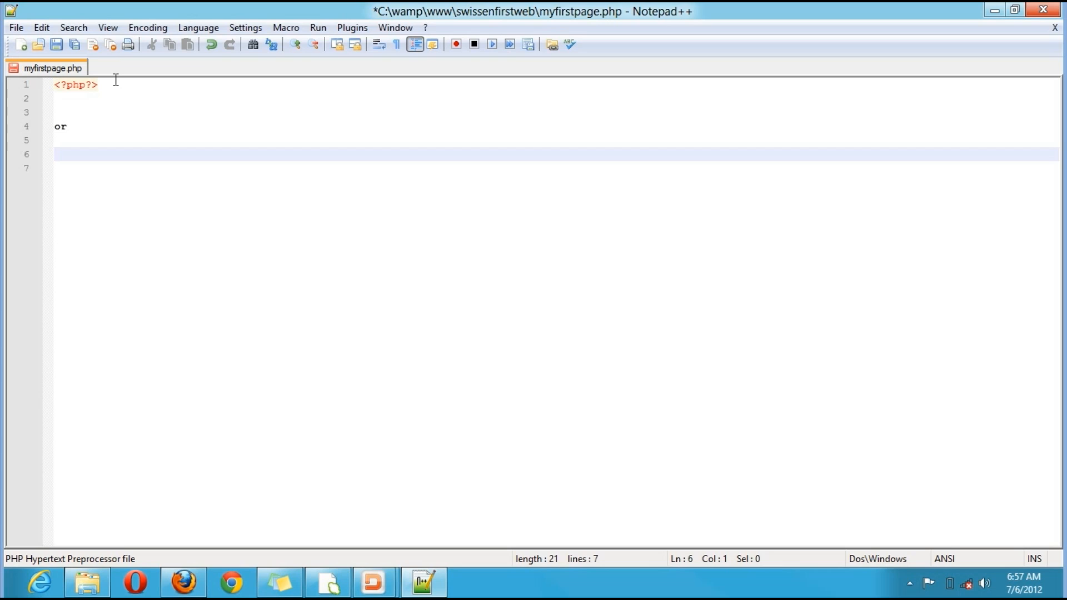
pyautogui.write('<?')
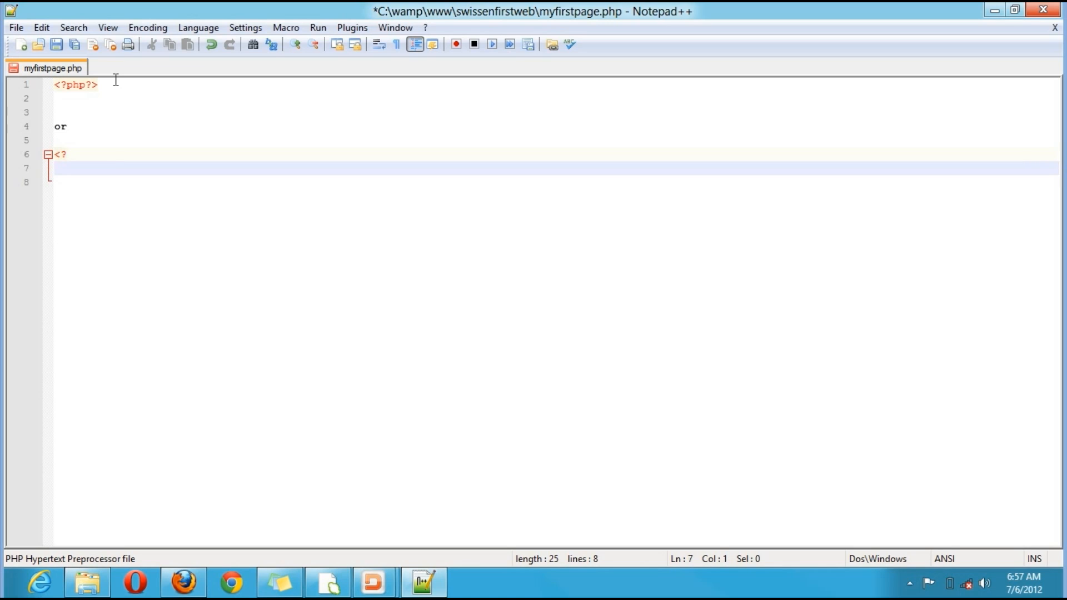
pyautogui.write('?>')
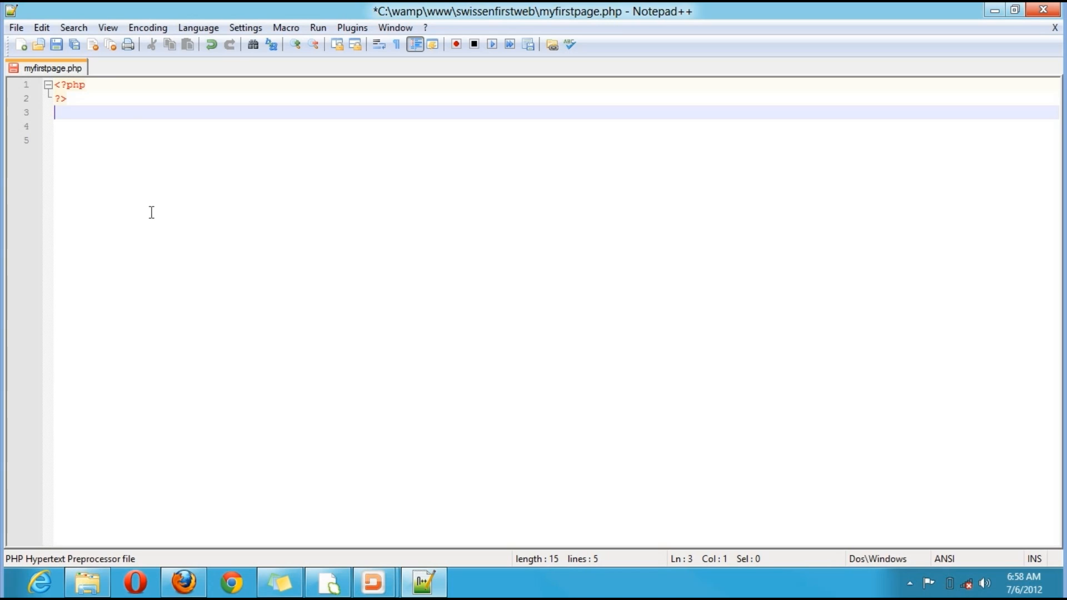
# Write an <html> tag and a </html> tag on separate lines below the PHP block.
pyautogui.write('<>')
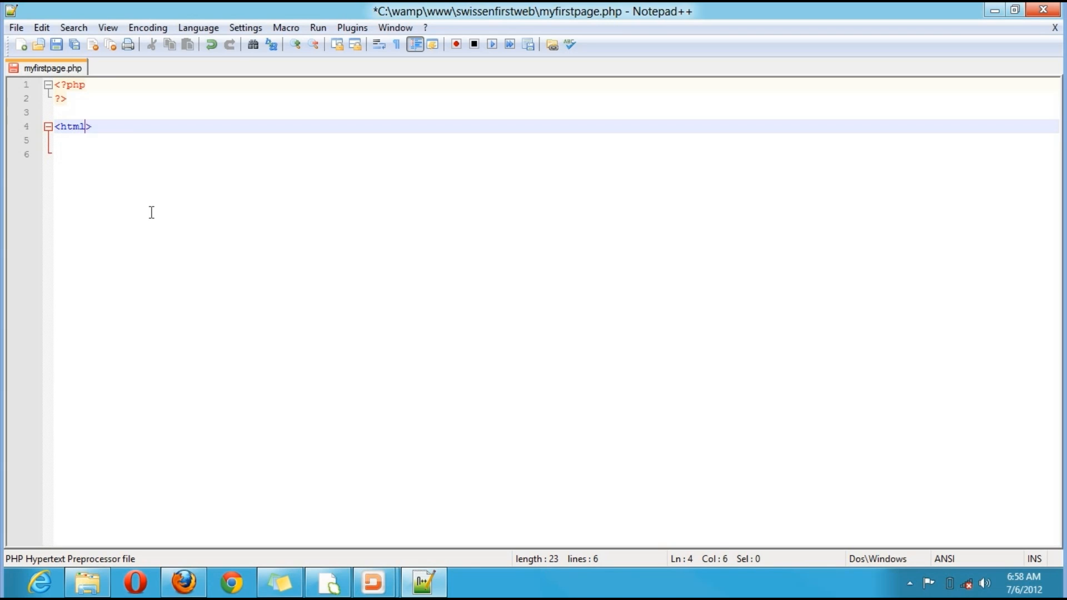
pyautogui.press('enter')
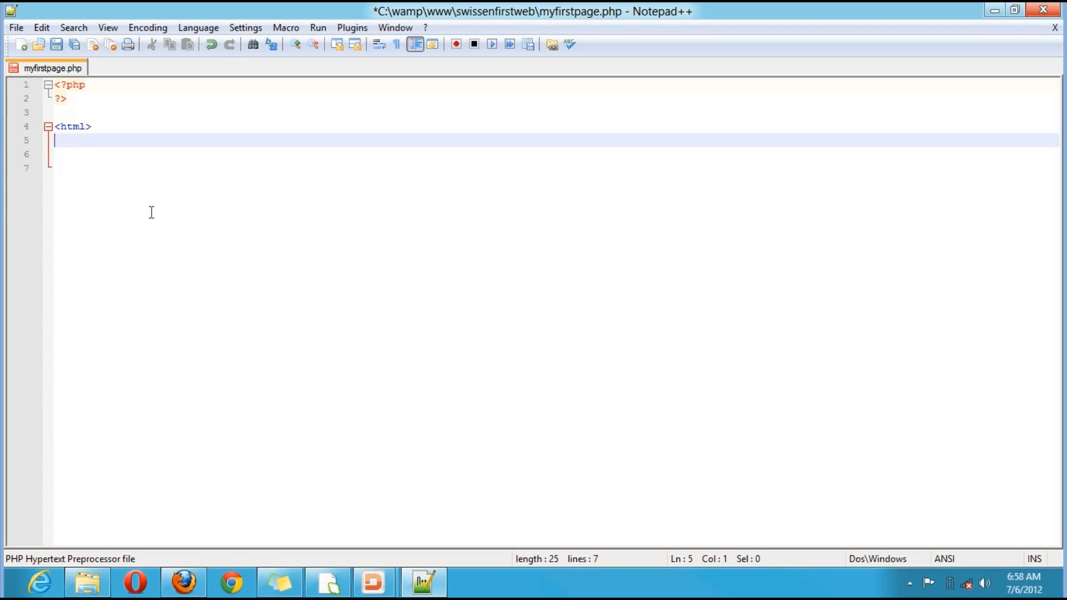
pyautogui.write('<>')
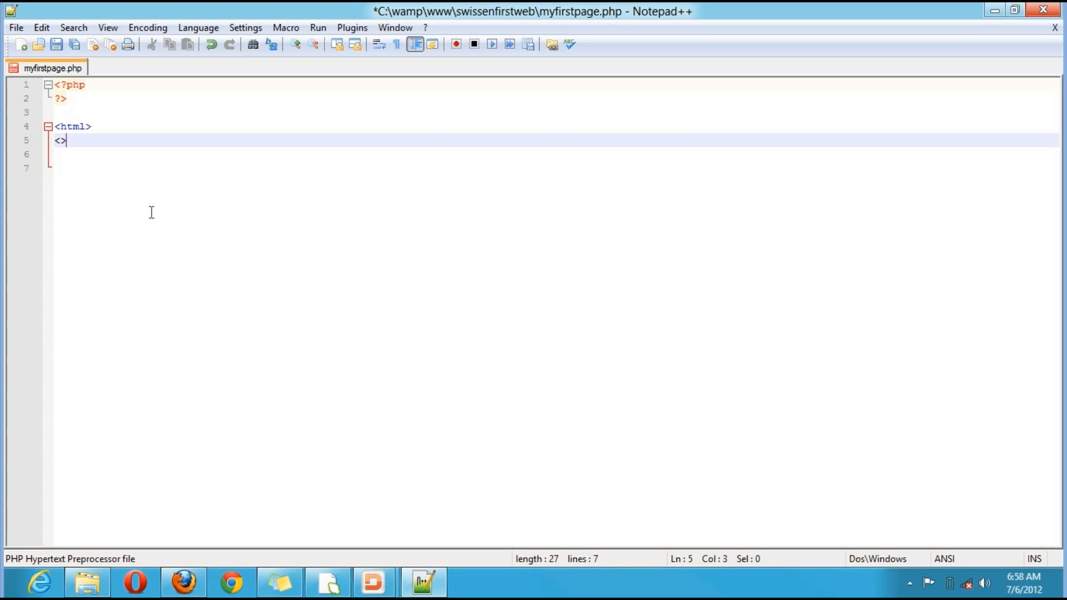
pyautogui.write('/ht')
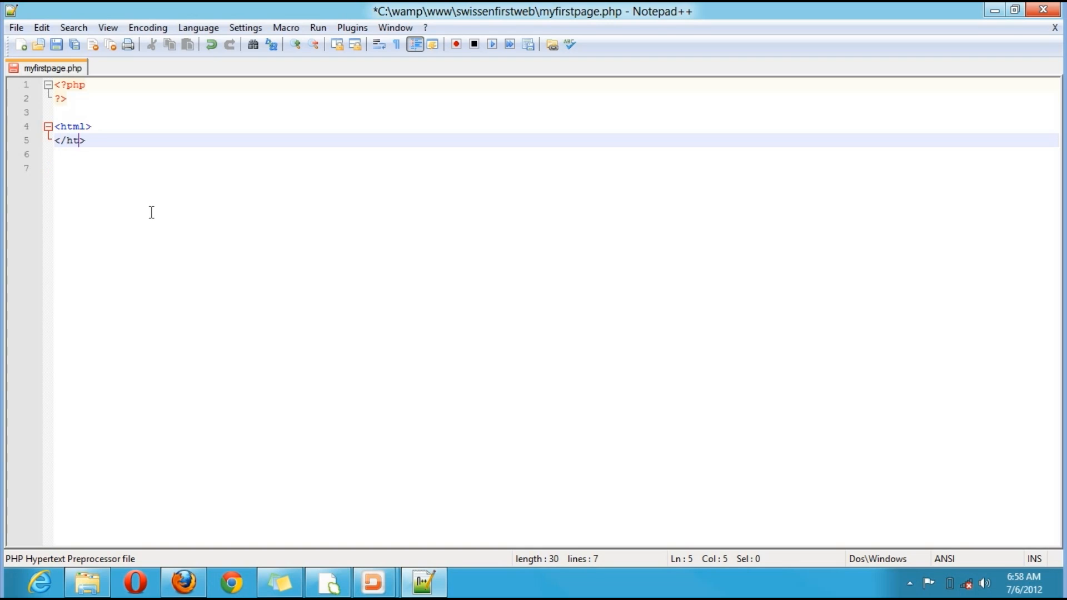
pyautogui.write('ml')
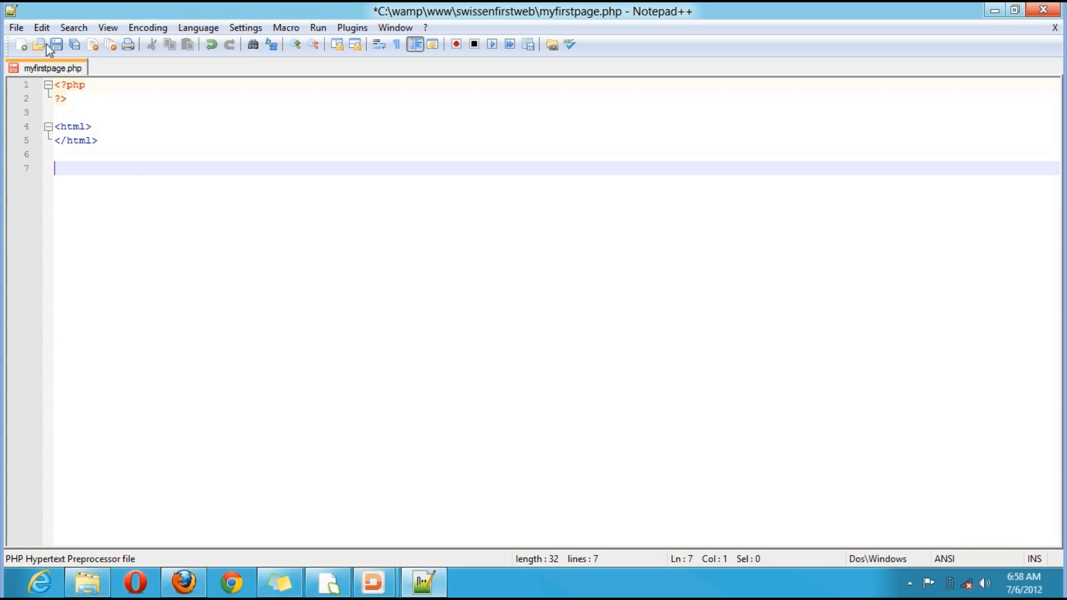
# Start saving the page under the new name index.php.
pyautogui.click(14, 27)
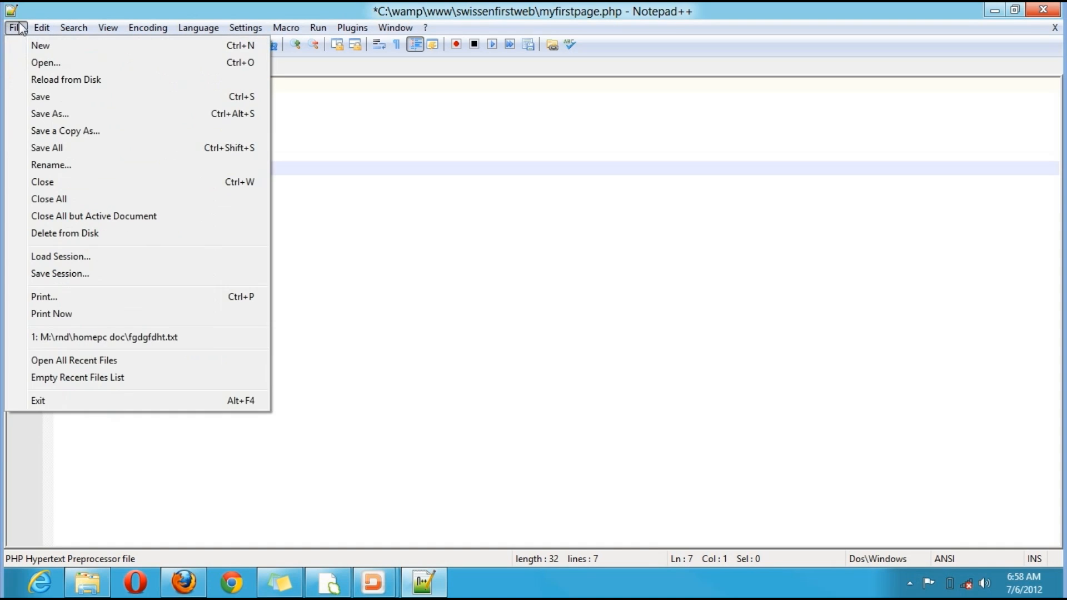
pyautogui.moveTo(47, 43)
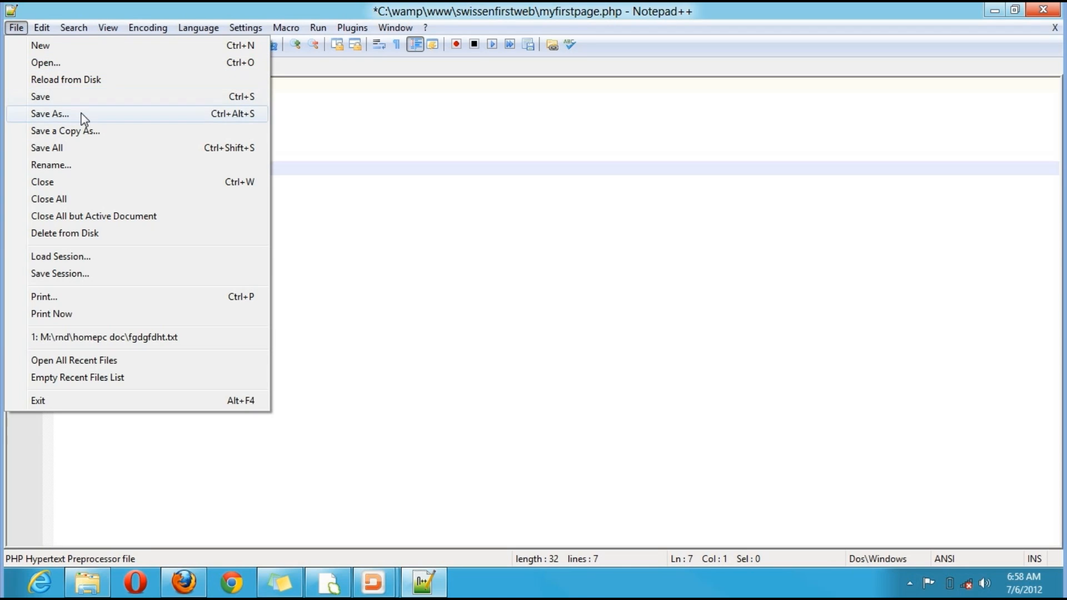
pyautogui.click(48, 113)
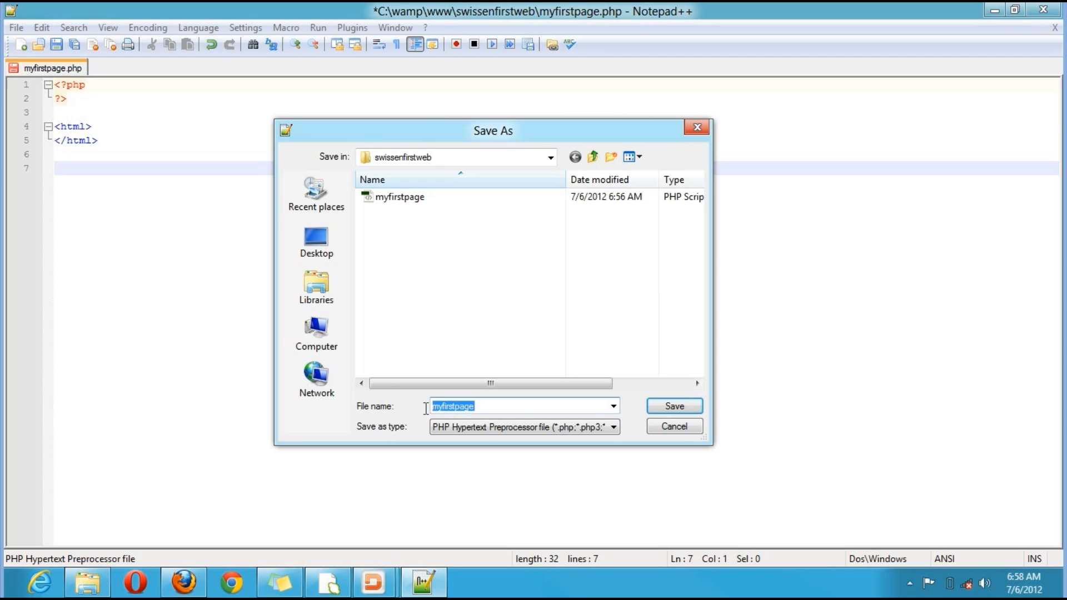
pyautogui.write('index.php')
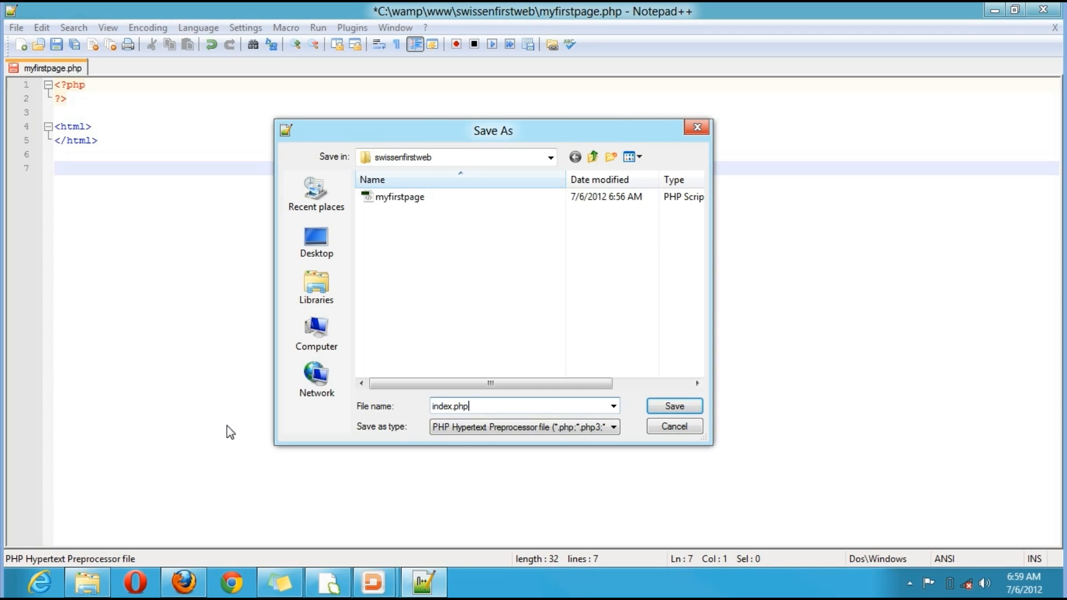
pyautogui.moveTo(326, 545)
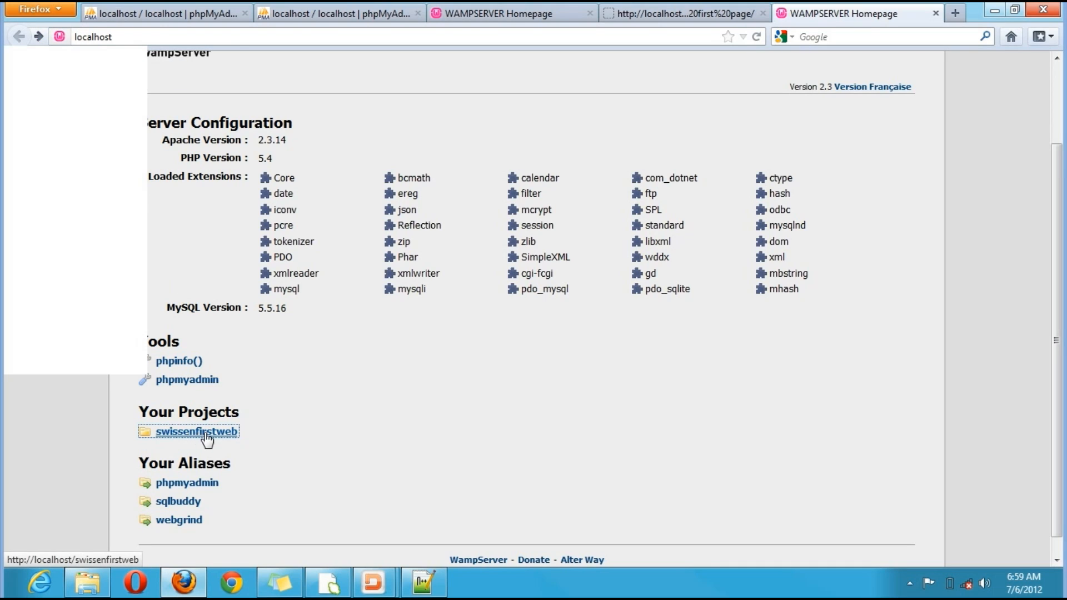
# View the swissenfirstweb listing in Firefox, then save the page as index.php from Notepad++.
pyautogui.click(197, 431)
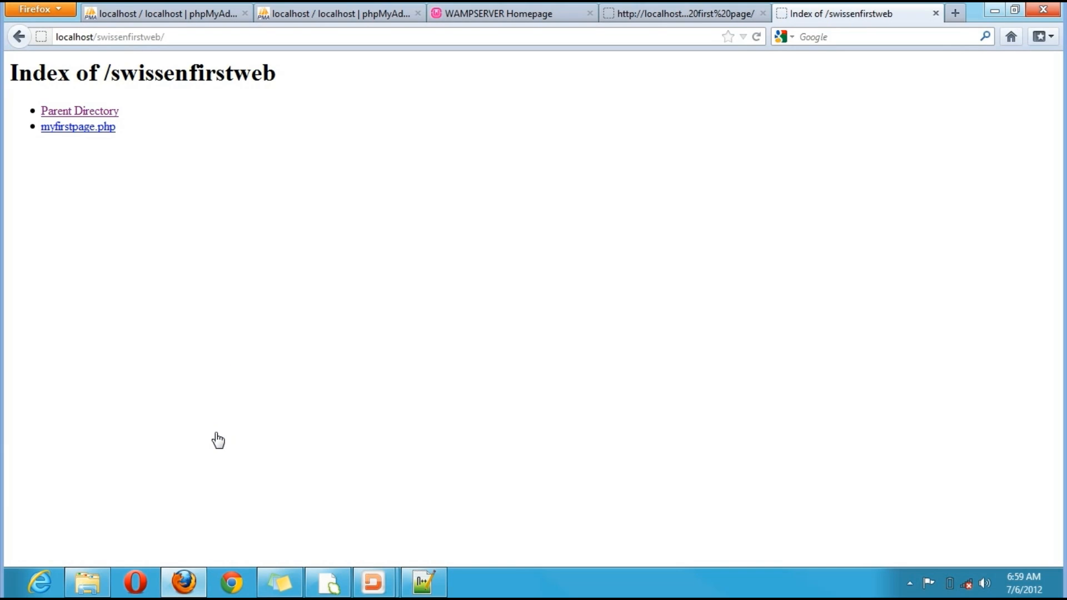
pyautogui.moveTo(68, 137)
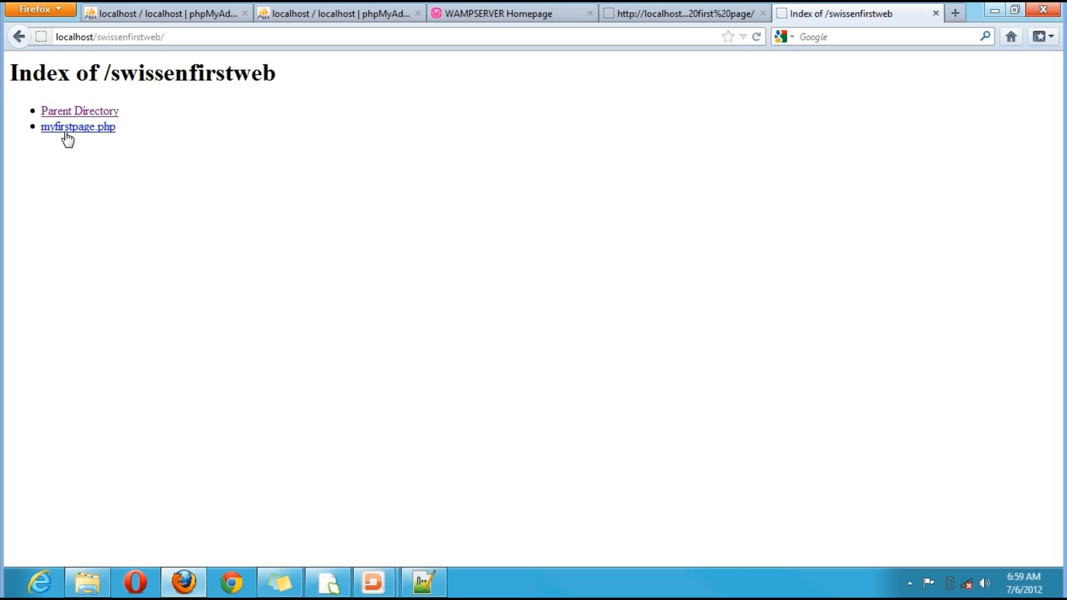
pyautogui.moveTo(93, 132)
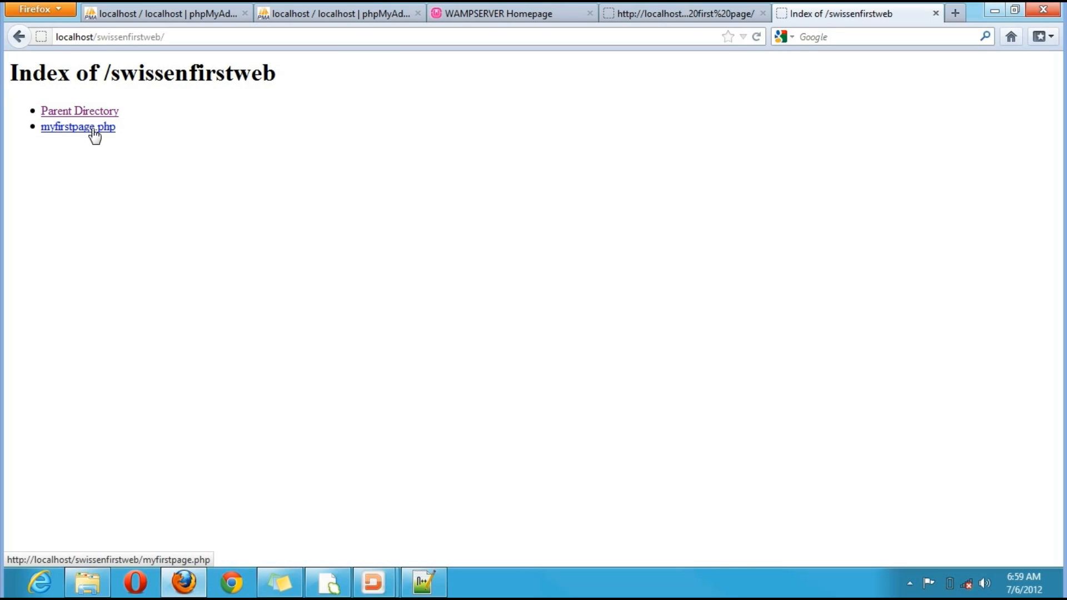
pyautogui.click(78, 127)
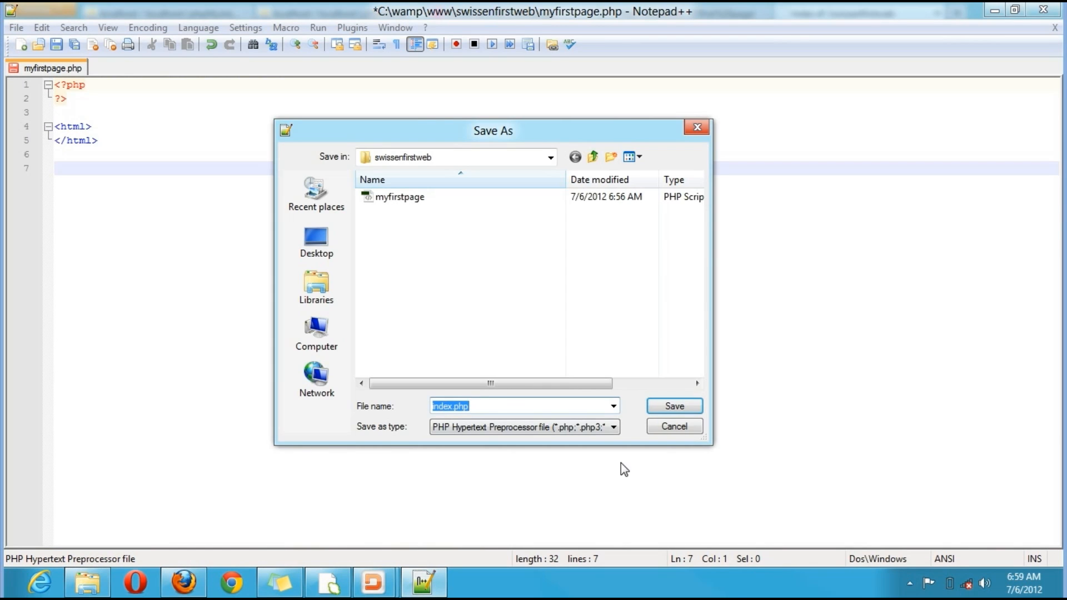
pyautogui.moveTo(674, 407)
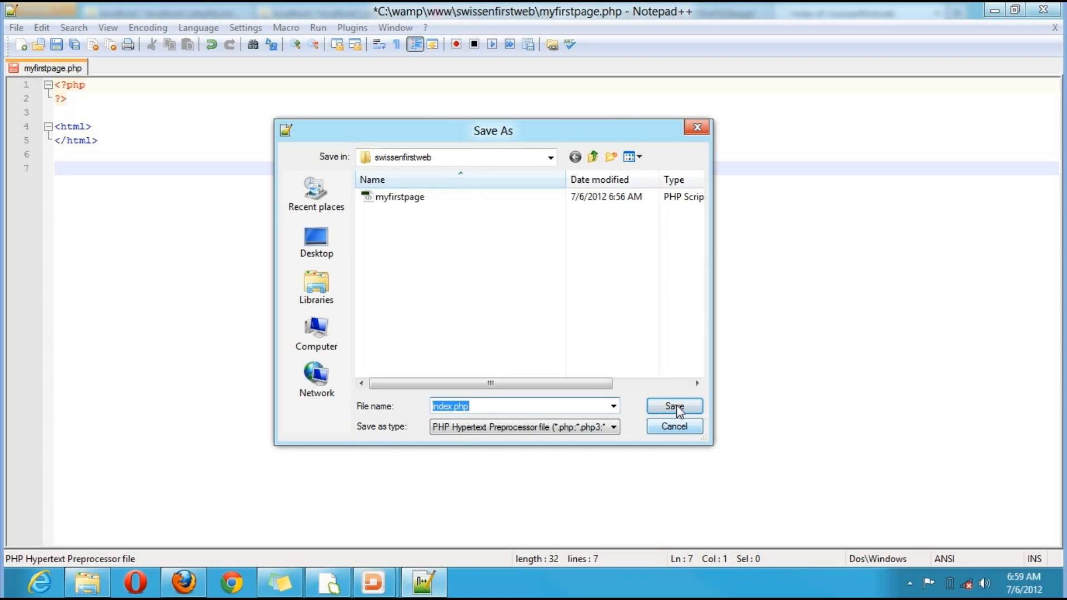
pyautogui.click(674, 407)
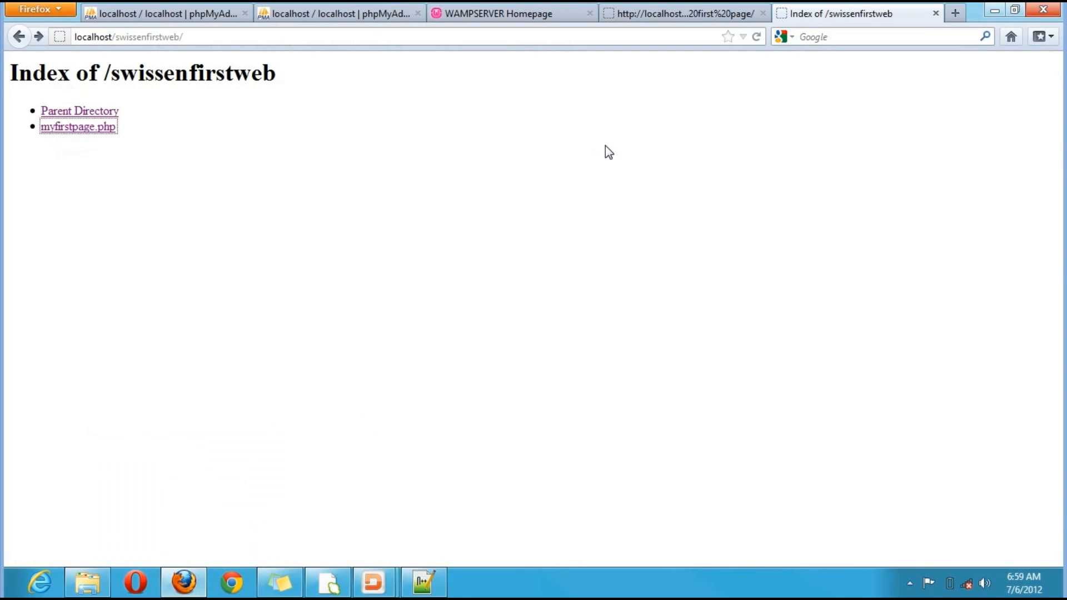
# Reload localhost/swissenfirstweb to see the blank index.php, then return to editing it in Notepad++.
pyautogui.click(757, 37)
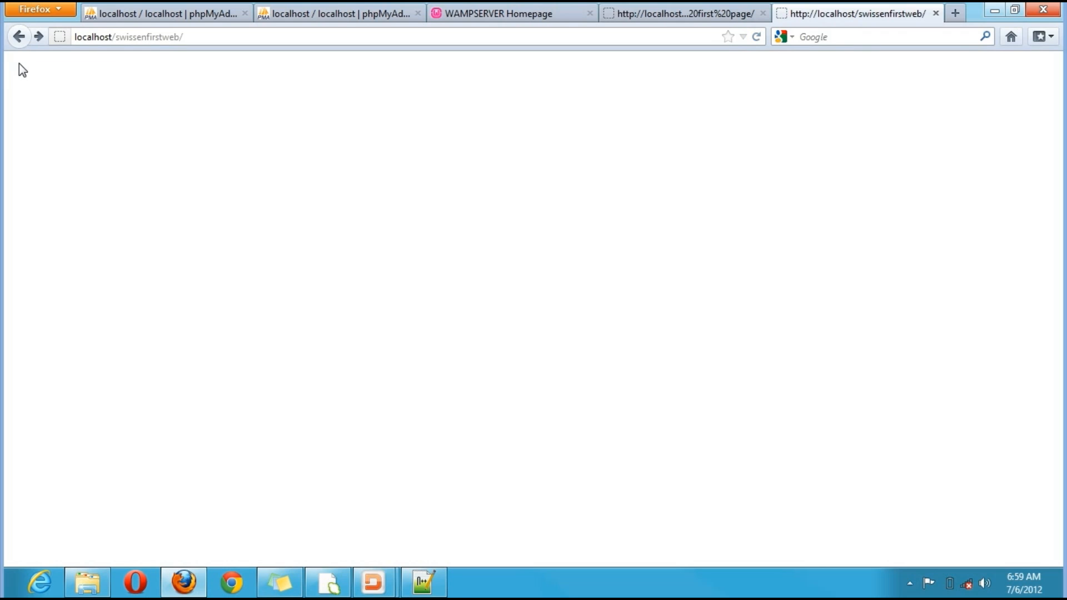
pyautogui.click(19, 37)
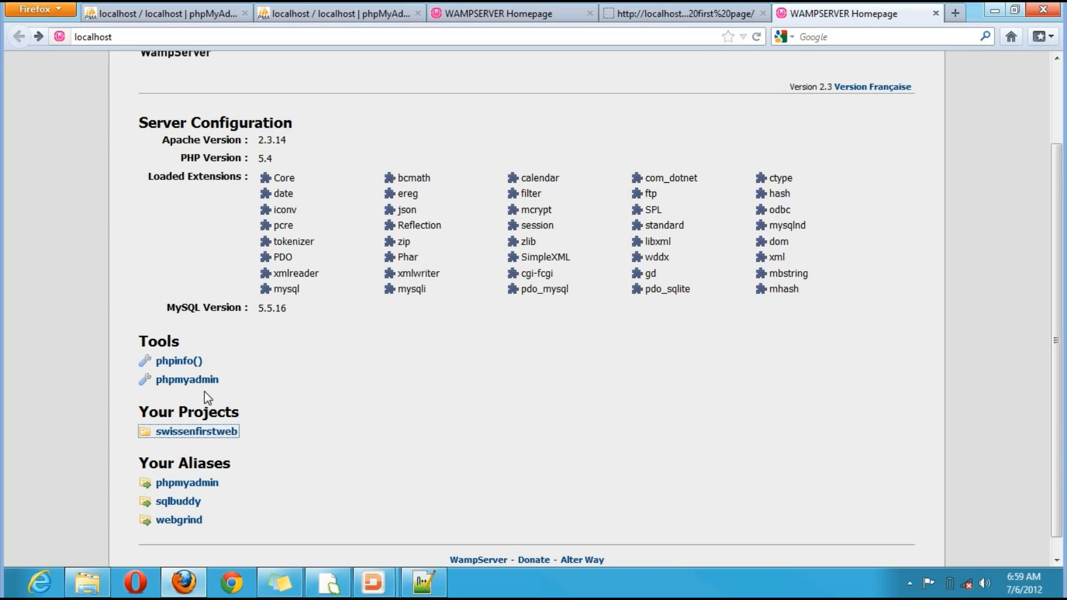
pyautogui.click(196, 431)
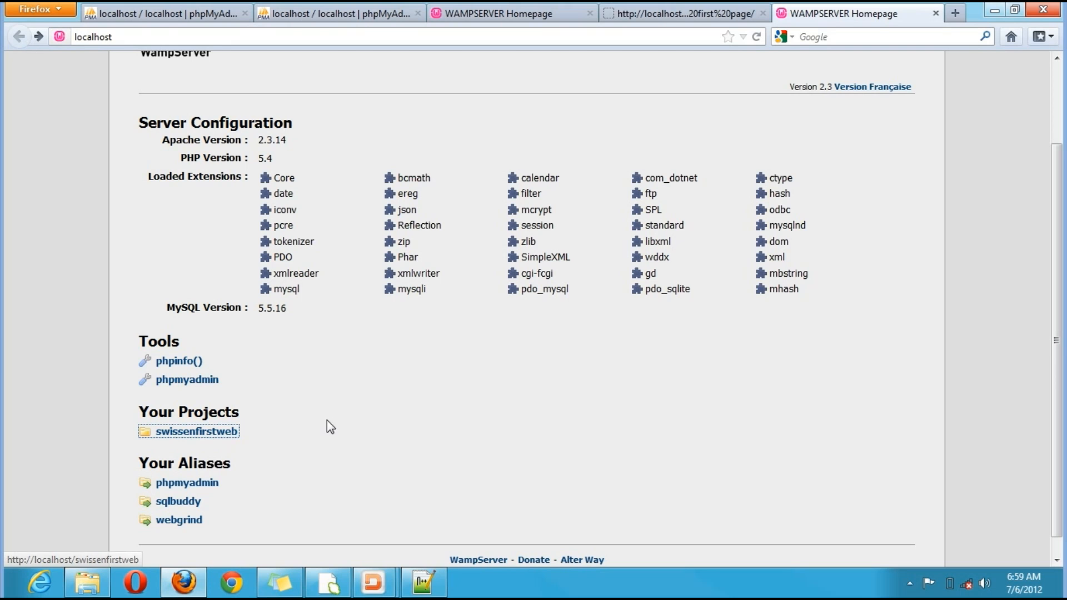
pyautogui.click(423, 583)
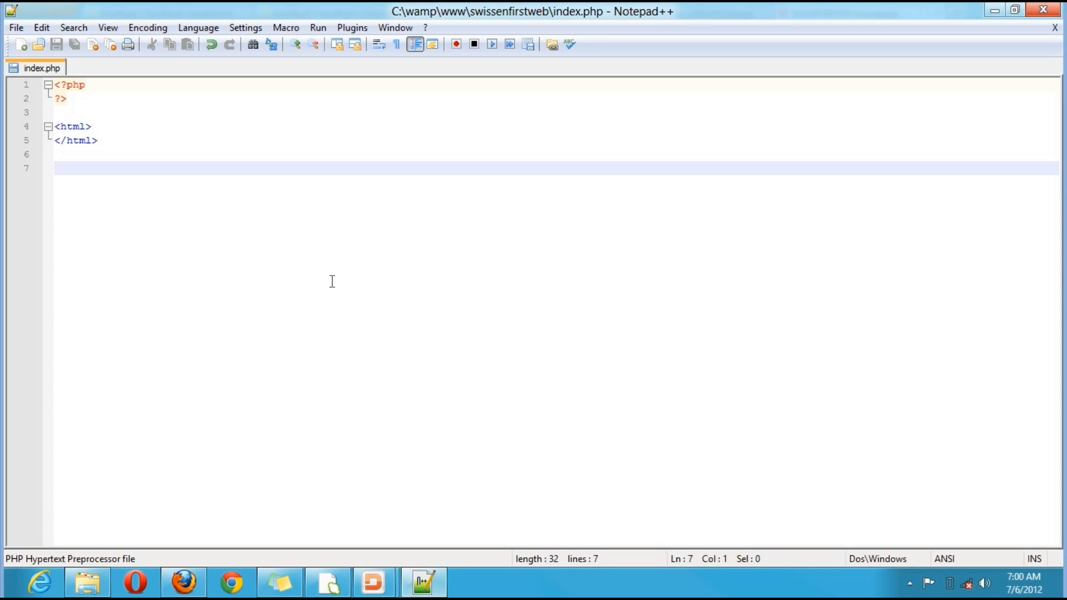
pyautogui.moveTo(93, 114)
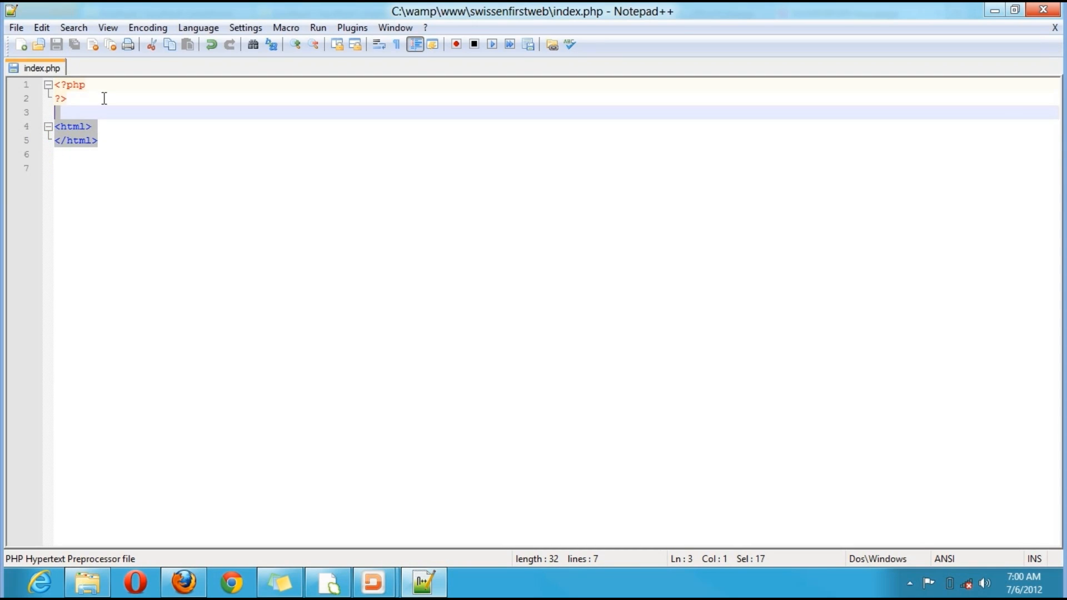
# Remove the html tags and begin the echo statement with 'hello'.
pyautogui.press('Delete')
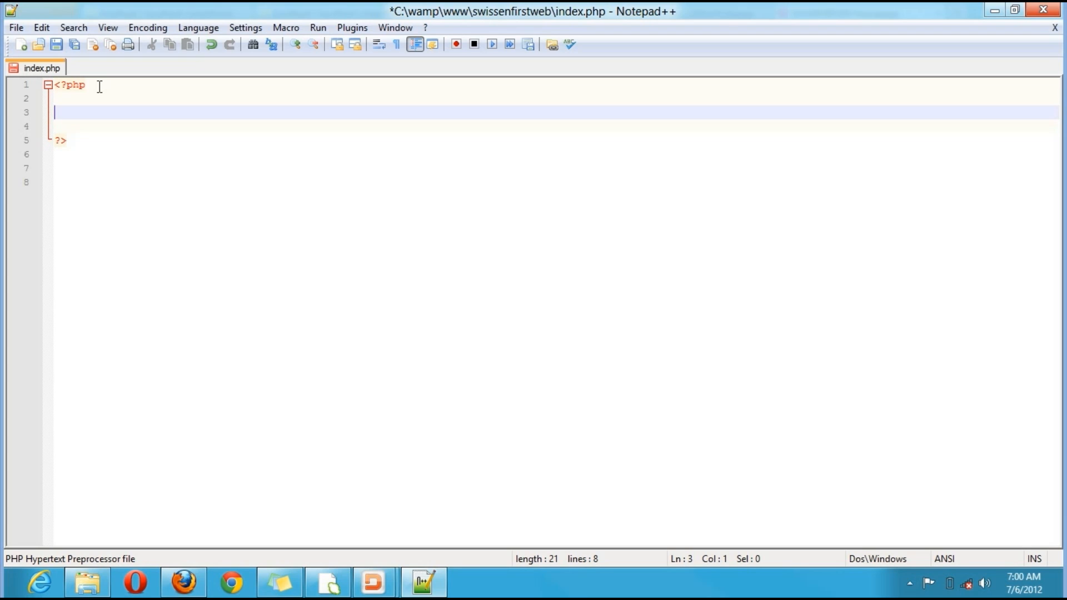
pyautogui.write('ec')
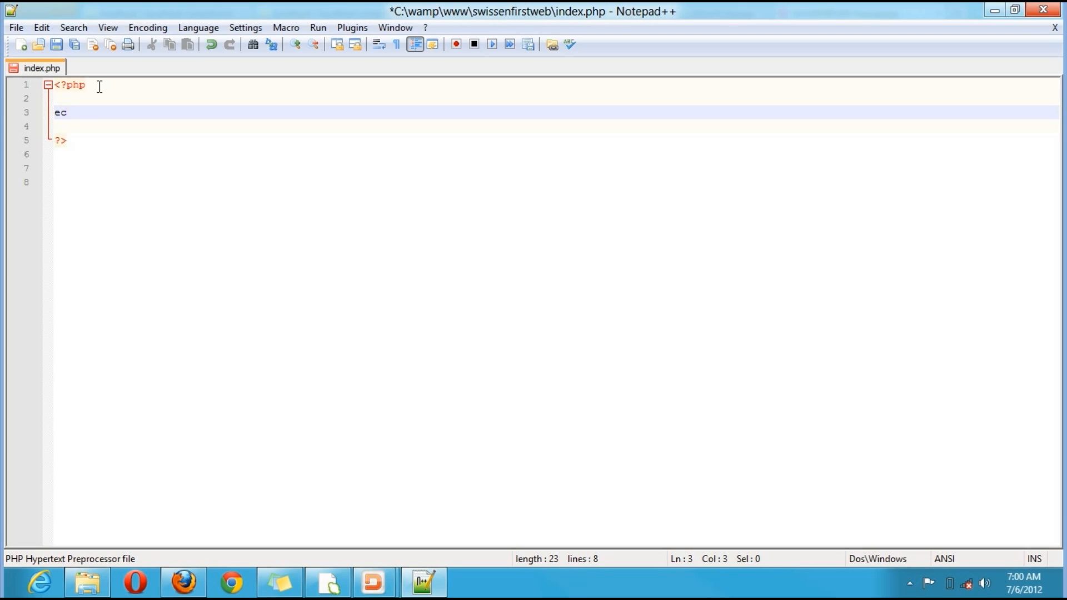
pyautogui.write('ho')
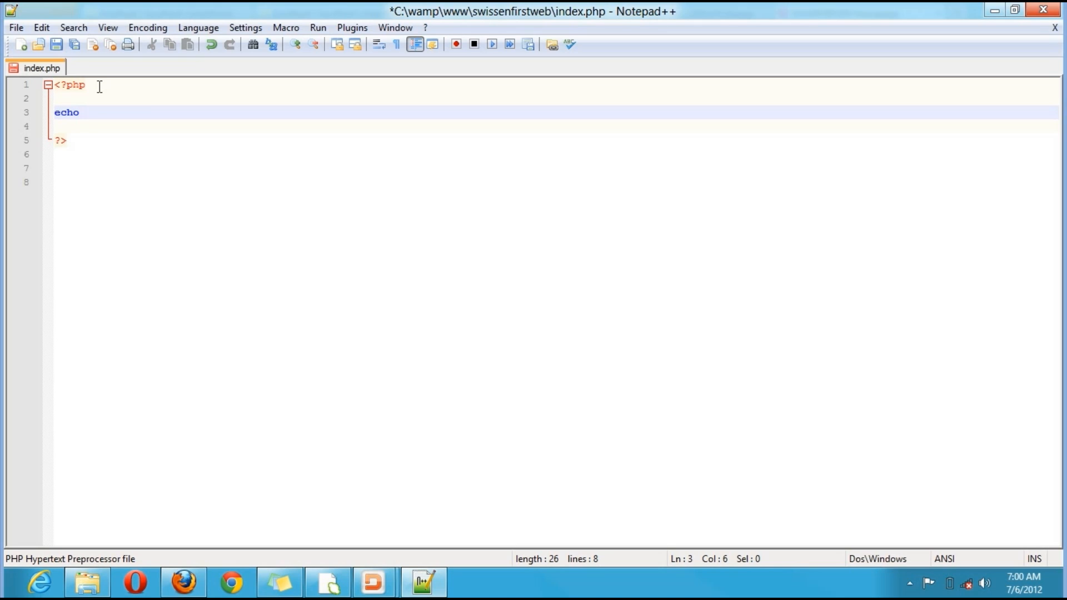
pyautogui.press('Backspace')
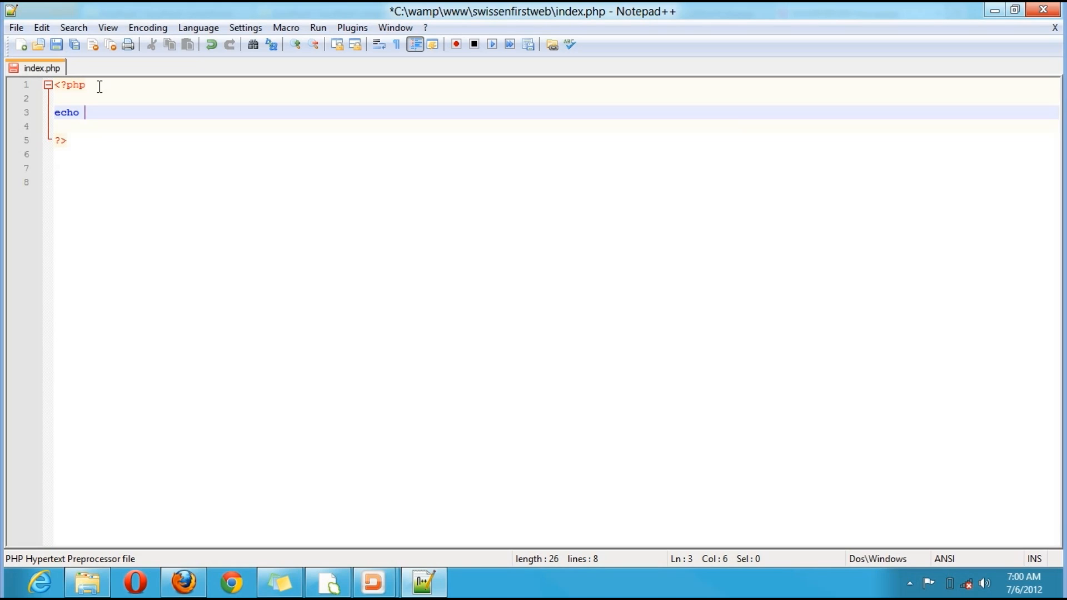
pyautogui.write("'")
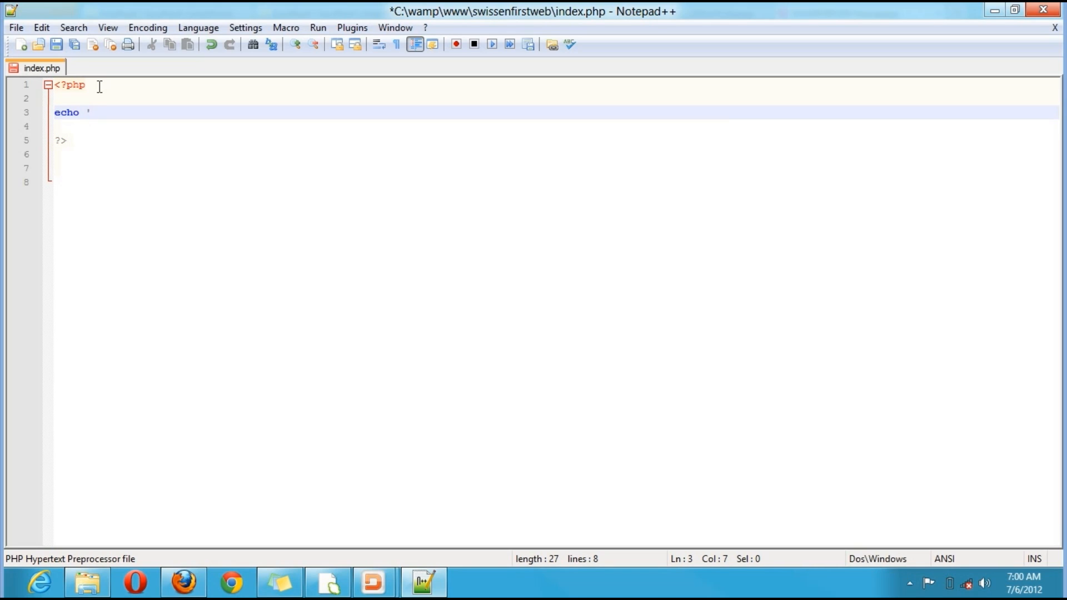
pyautogui.write('hell')
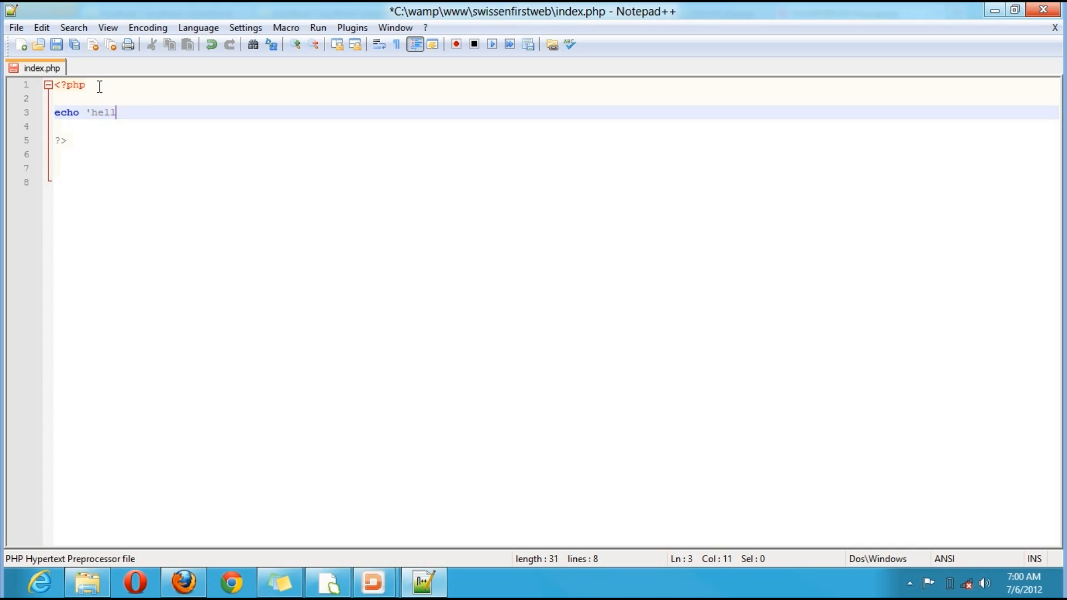
pyautogui.write('o to')
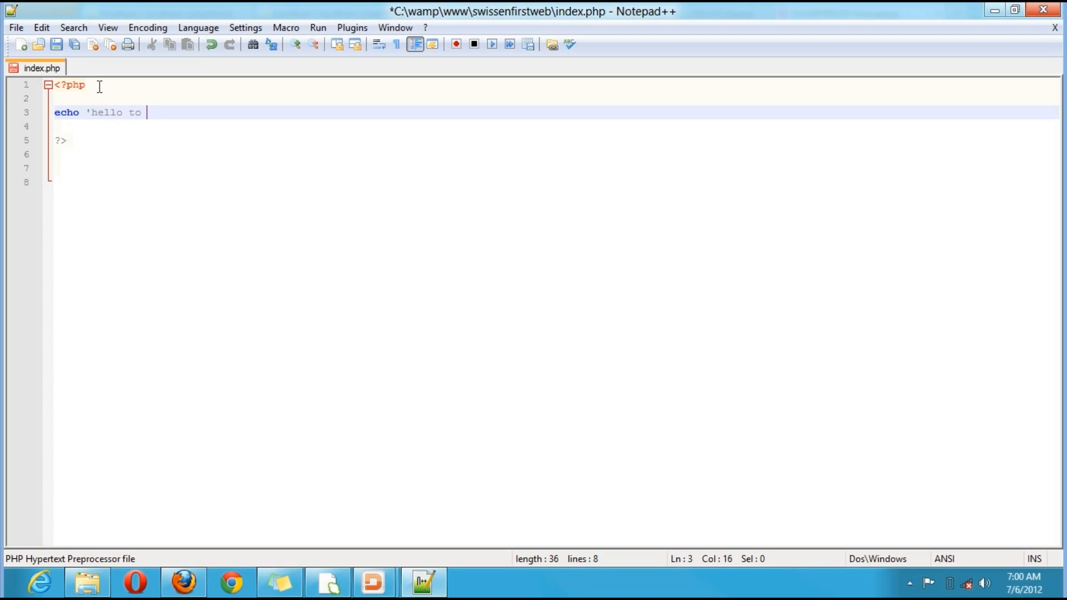
# Finish echo 'hello to my page.'; and save index.php.
pyautogui.write('my pa')
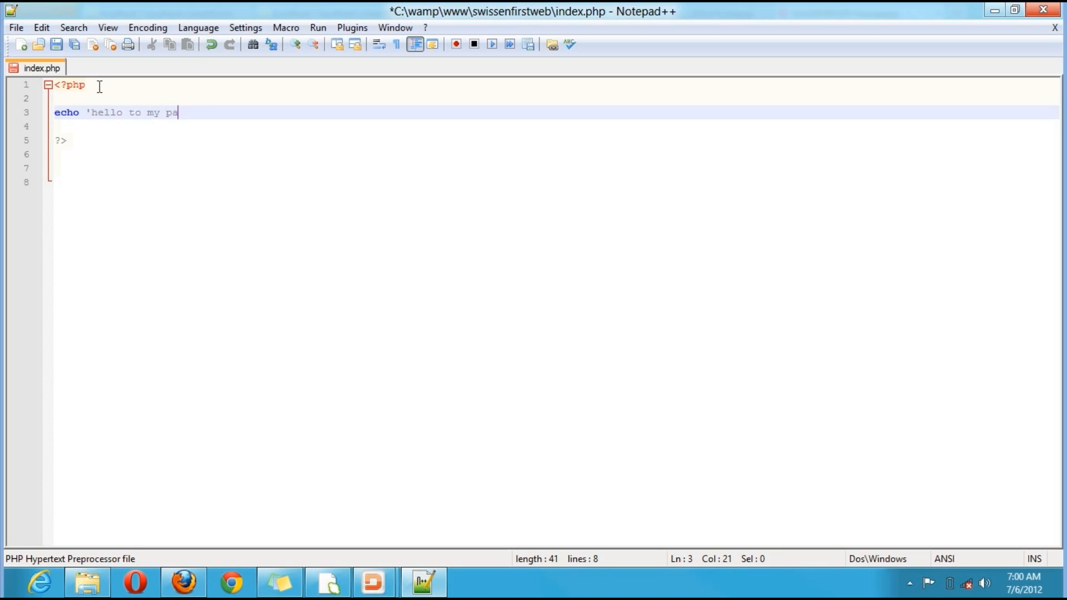
pyautogui.write('ge')
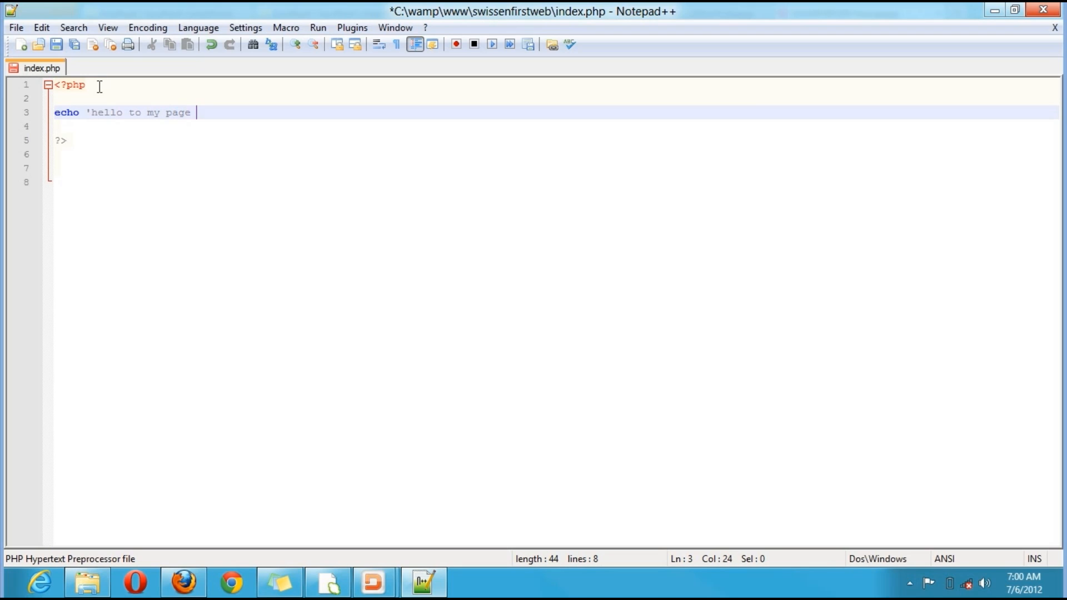
pyautogui.write('.')
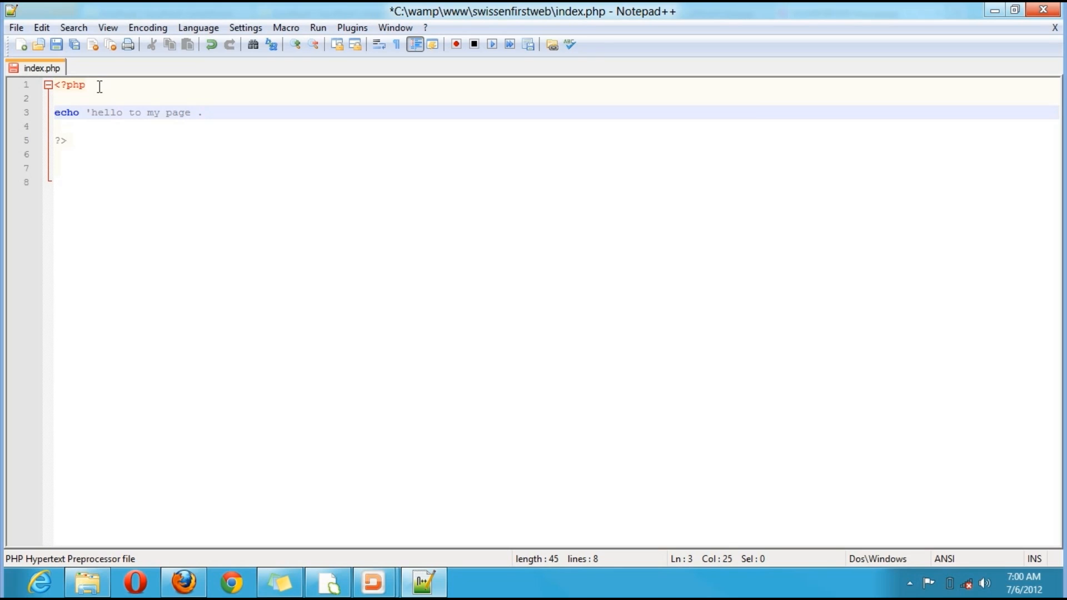
pyautogui.press('Backspace')
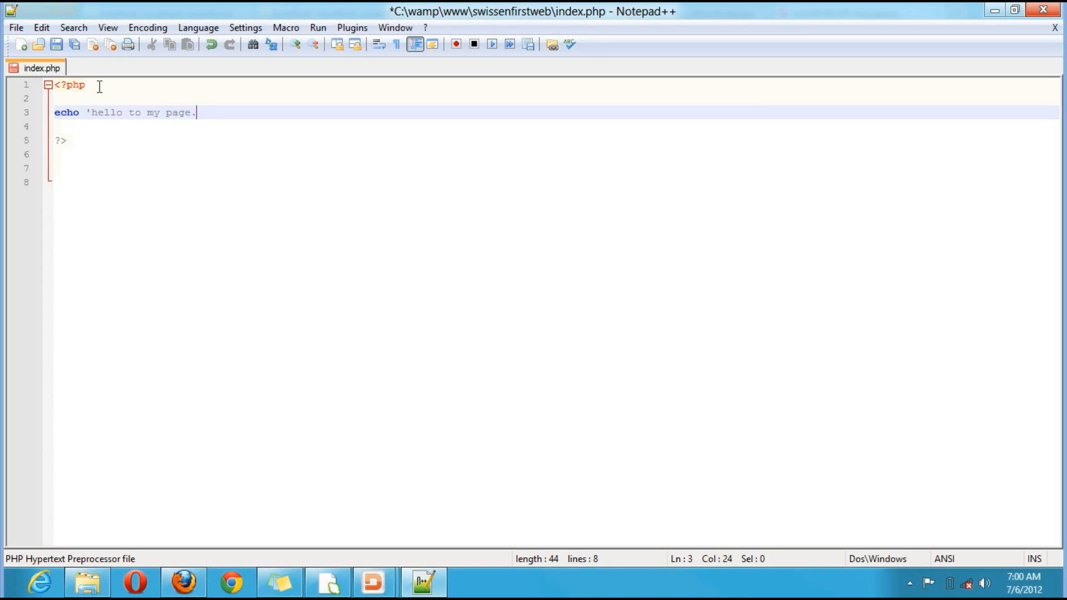
pyautogui.write("'")
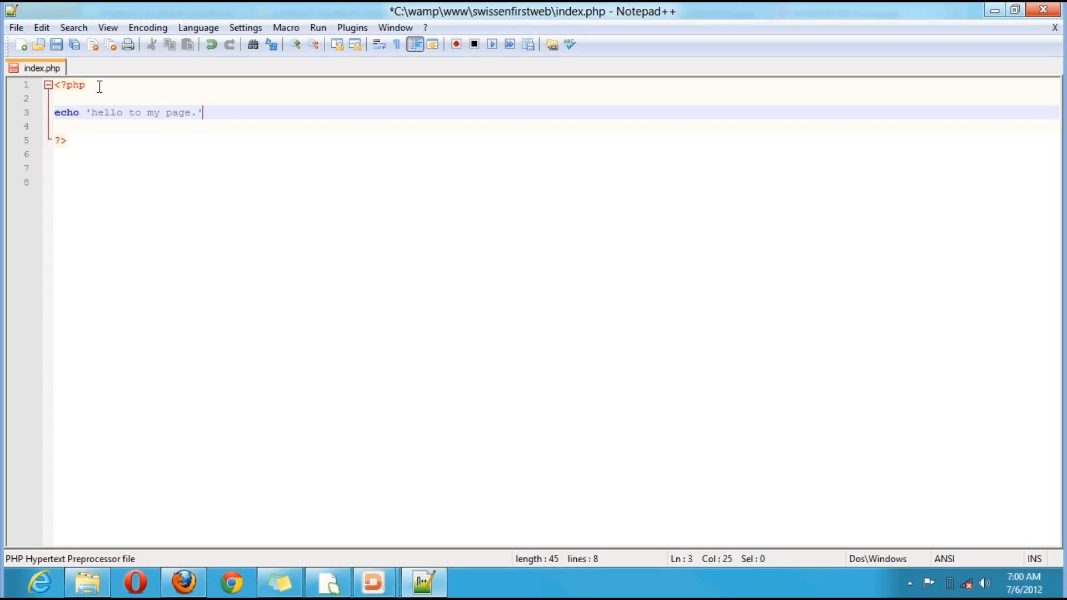
pyautogui.write(';')
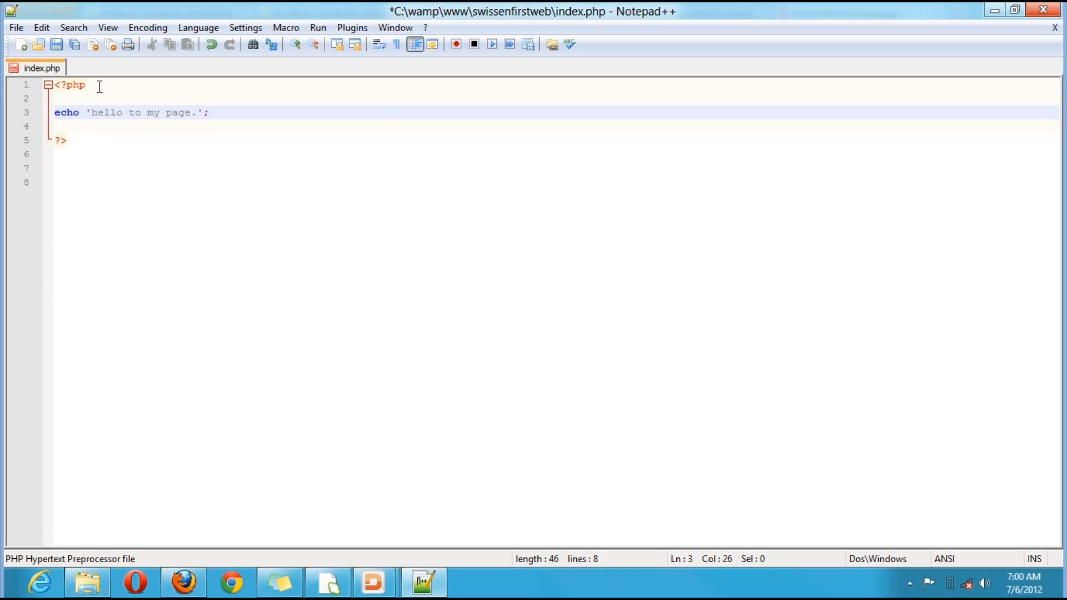
pyautogui.click(57, 43)
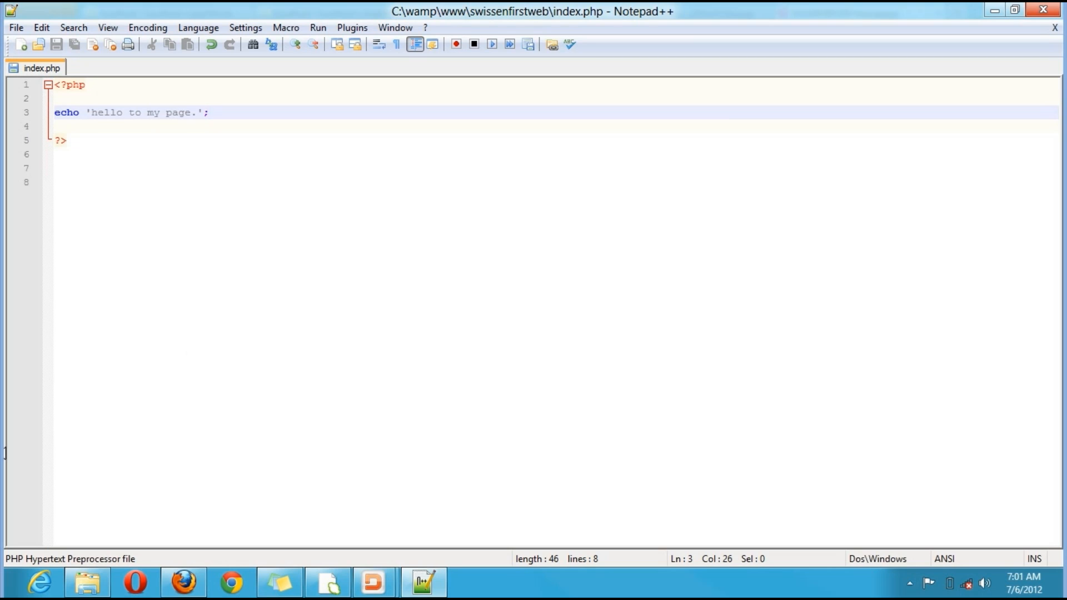
pyautogui.moveTo(182, 581)
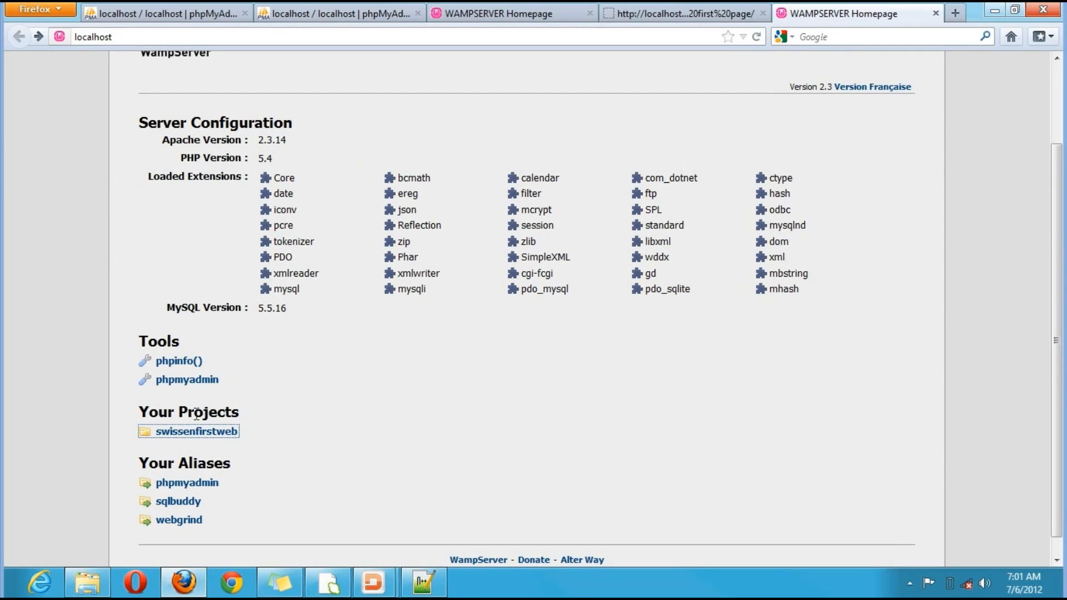
# Load swissenfirstweb from Your Projects, now rendering 'hello to my page.'.
pyautogui.click(196, 432)
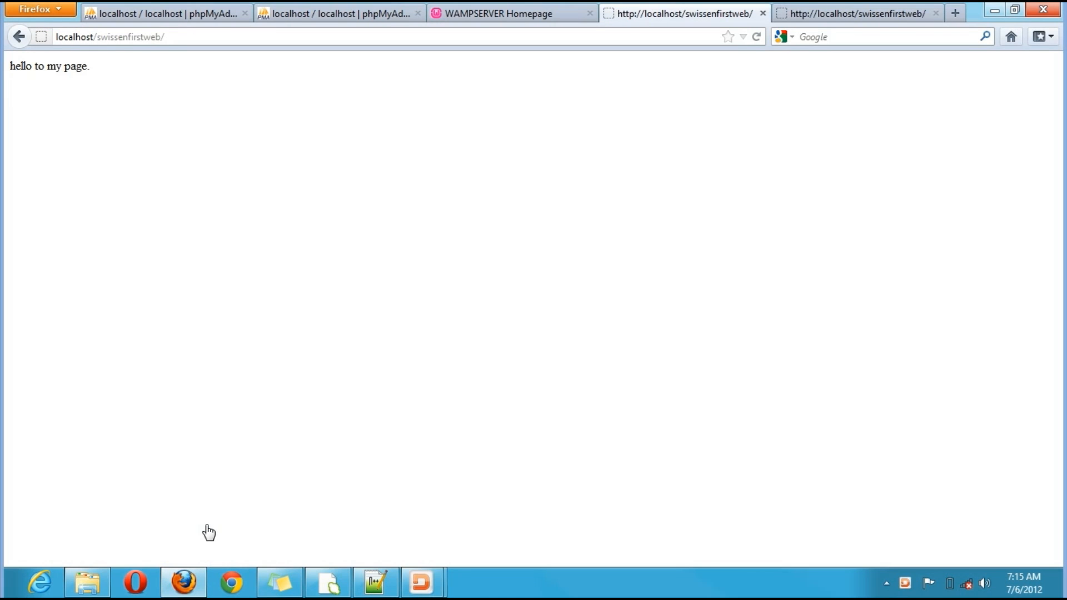
pyautogui.moveTo(114, 265)
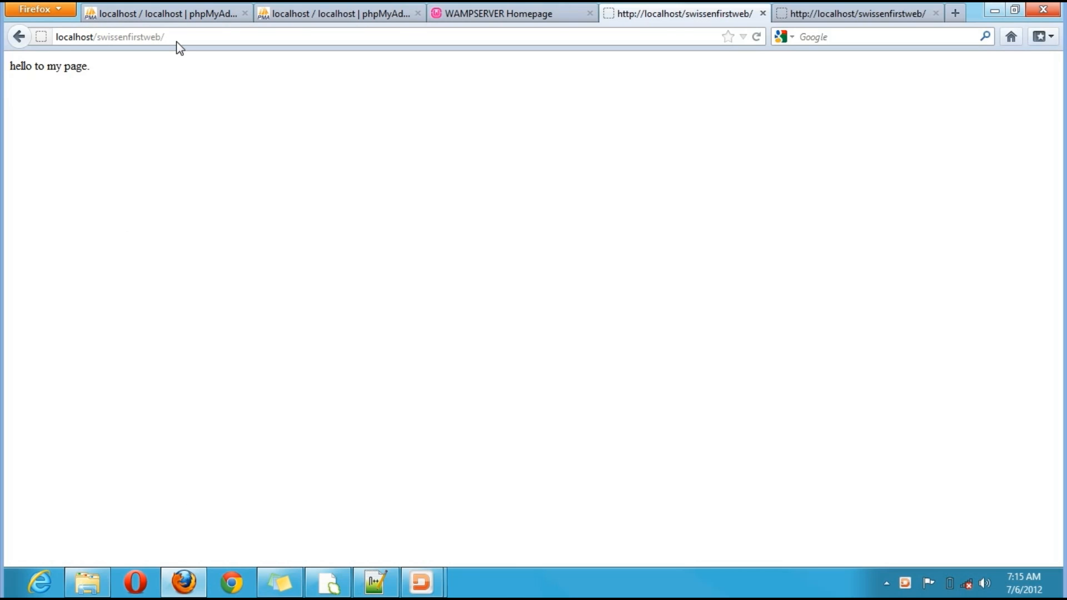
# Load localhost/swissenfirstweb/myfirstpage.php, which is blank, then return to the WampServer homepage.
pyautogui.click(109, 36)
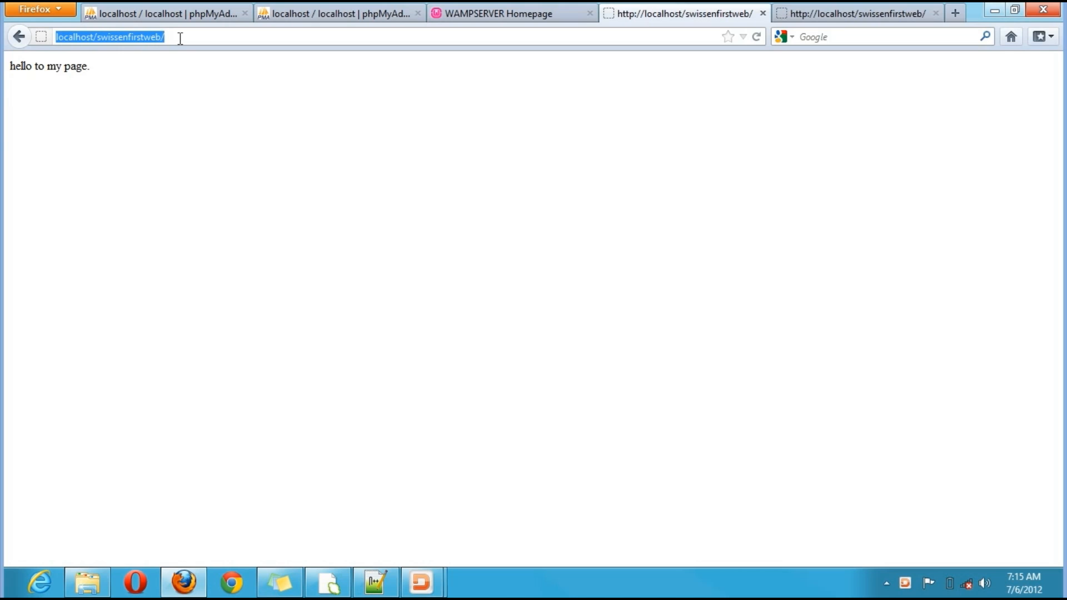
pyautogui.click(109, 36)
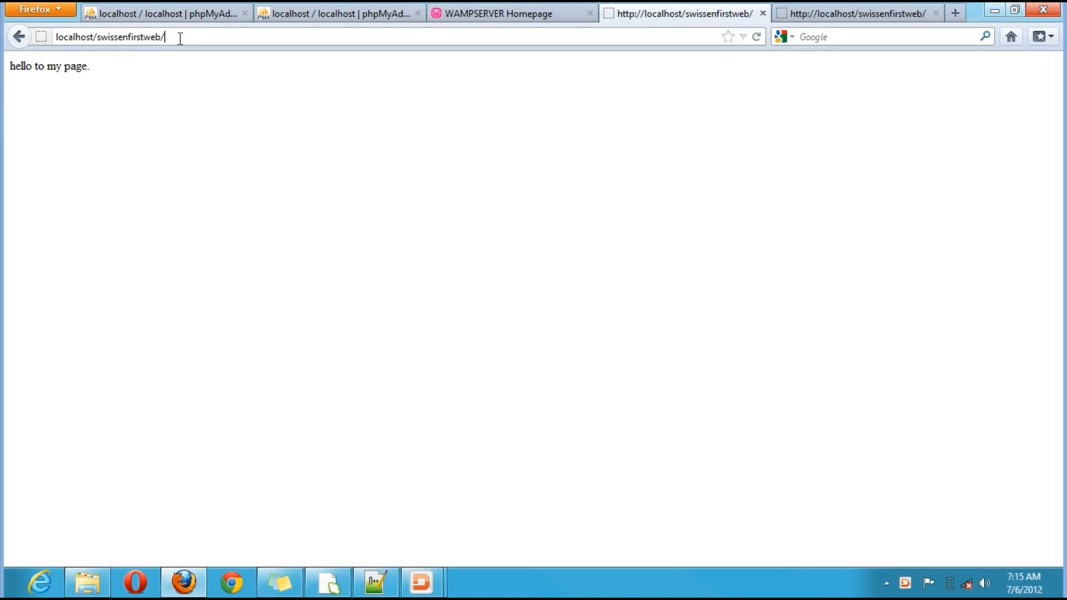
pyautogui.write('my')
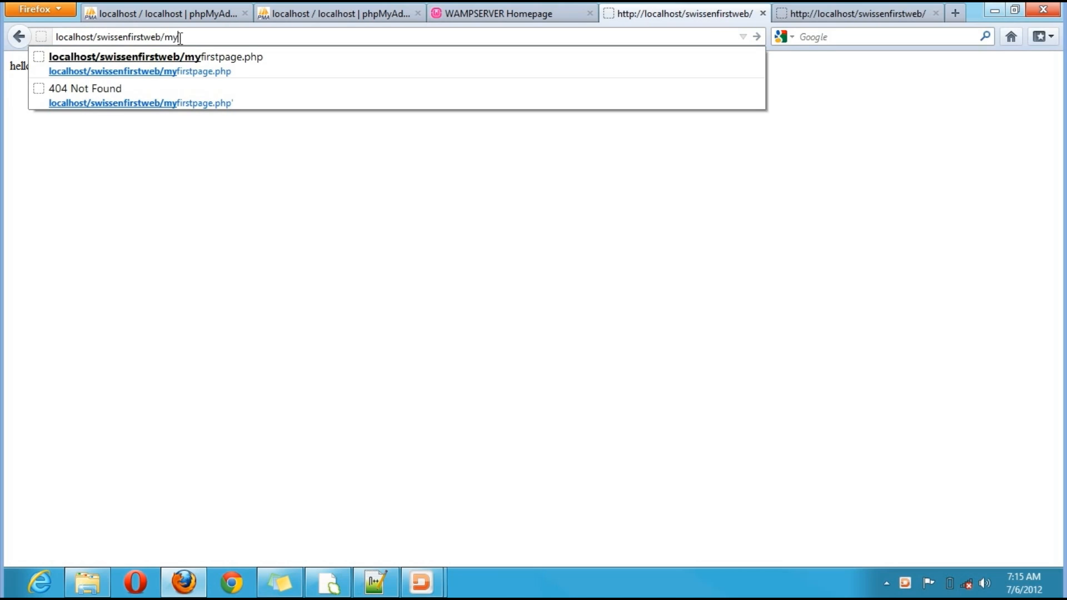
pyautogui.write('first')
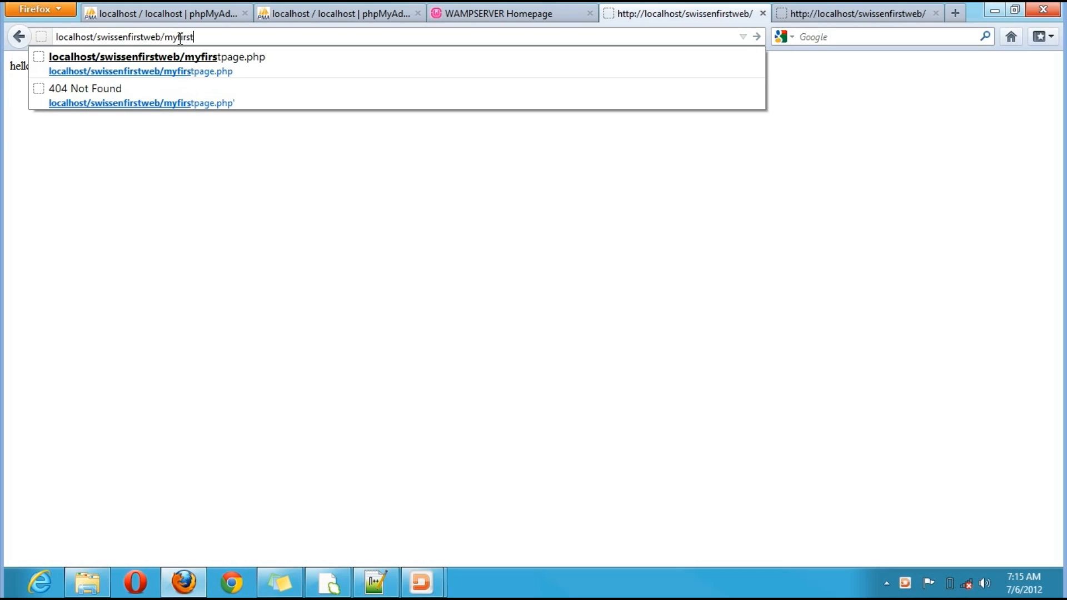
pyautogui.write('pag')
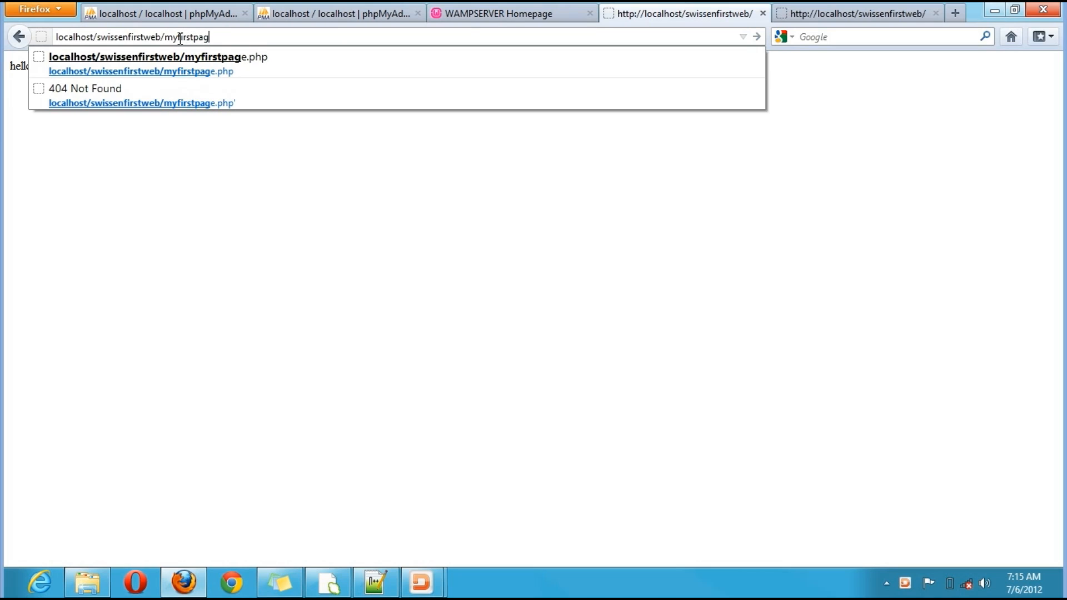
pyautogui.write('e.php')
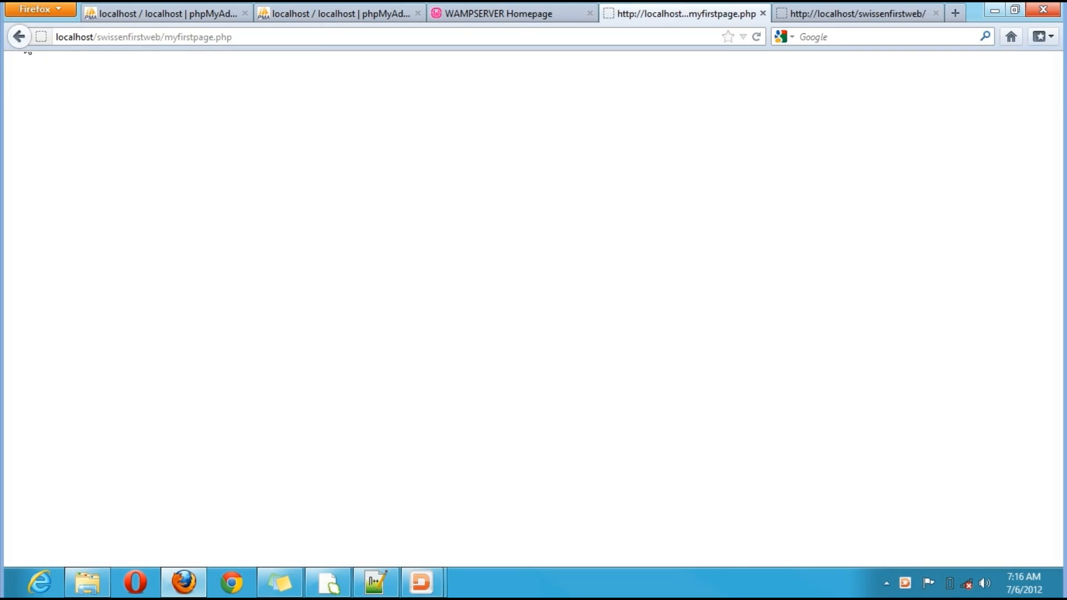
pyautogui.click(19, 37)
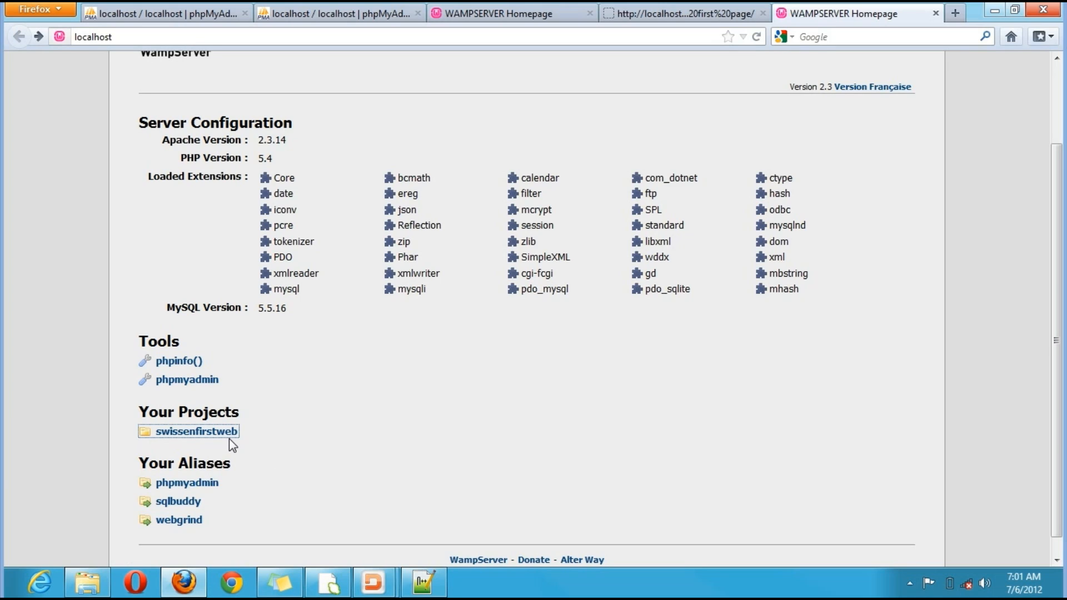
# Reopen swissenfirstweb from Your Projects, showing 'hello to my page.' again.
pyautogui.click(196, 432)
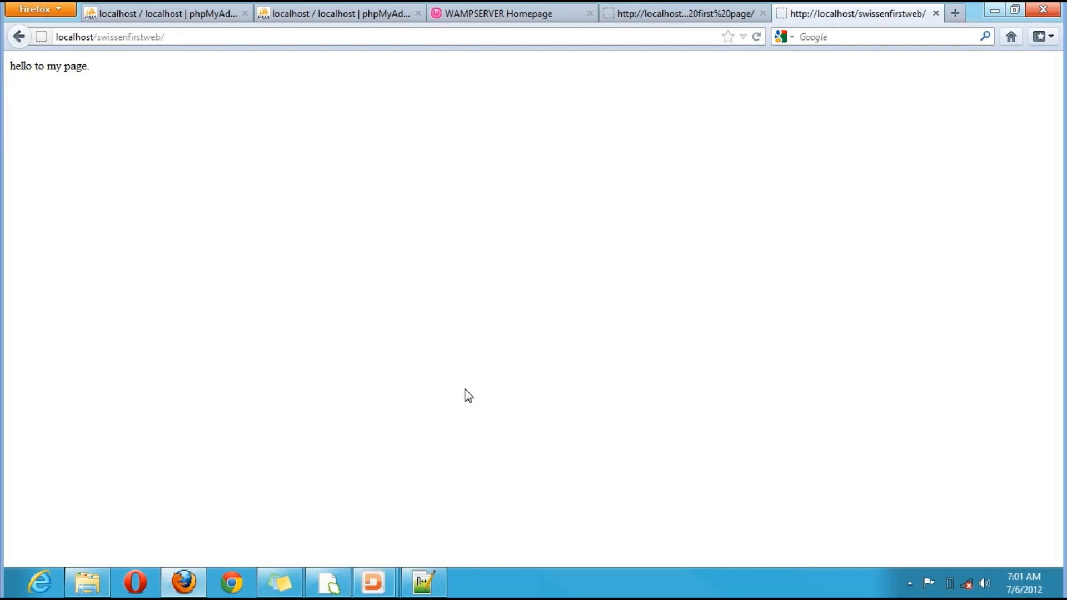
pyautogui.moveTo(817, 114)
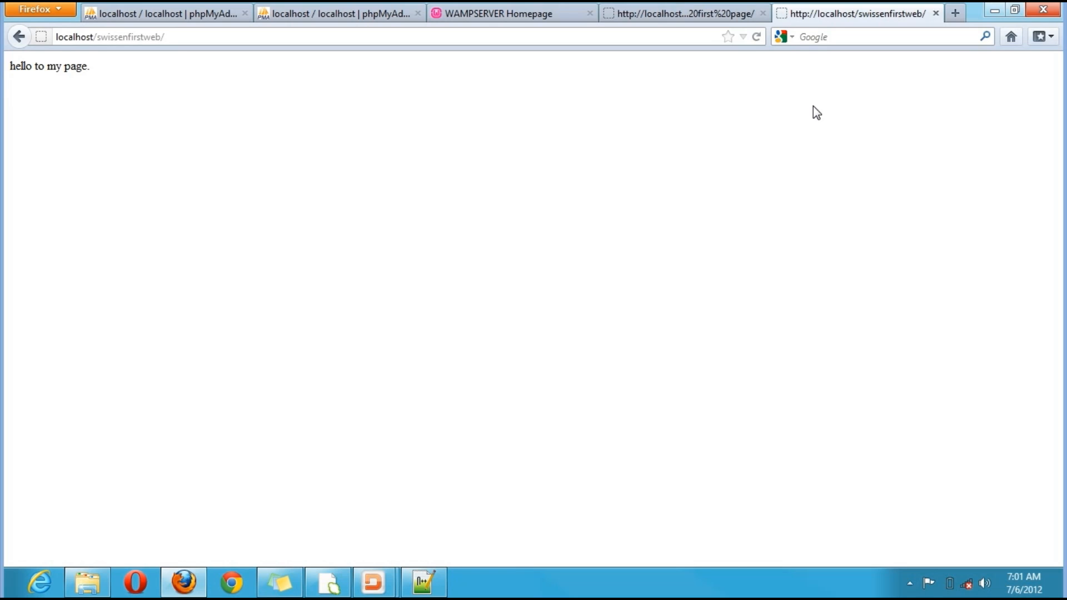
pyautogui.moveTo(680, 13)
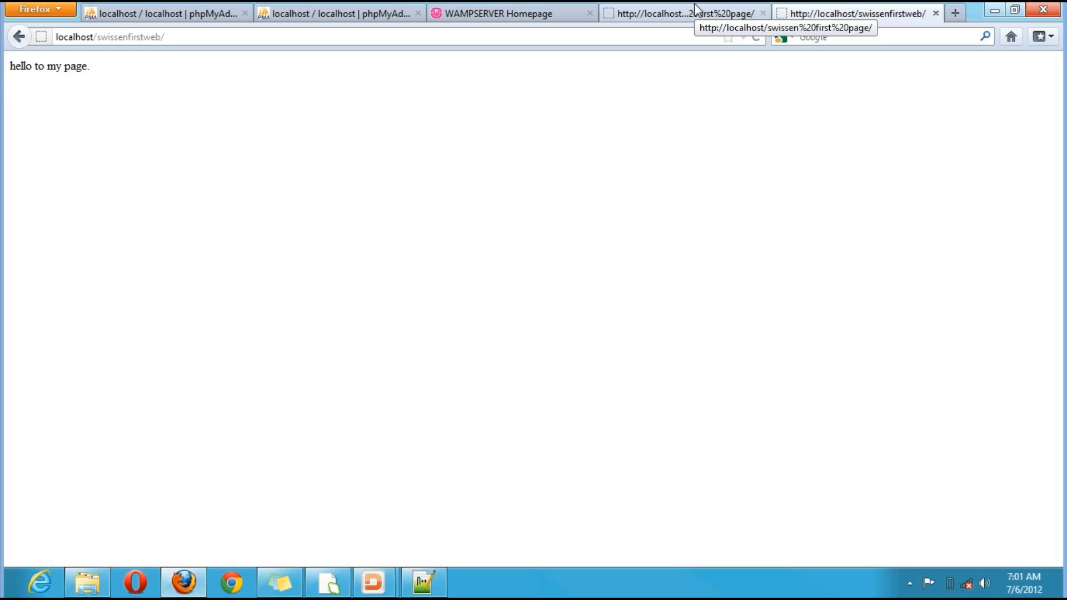